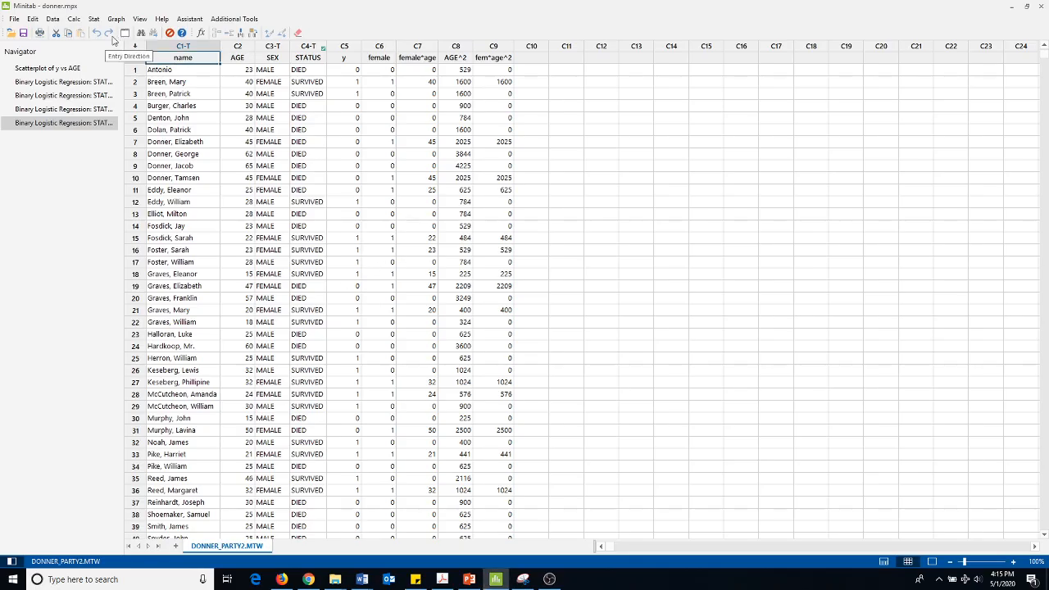
- Go to the Stat menu to begin setting up the binary logistic regression
{"action": "left_click", "coordinate": [93, 18]}
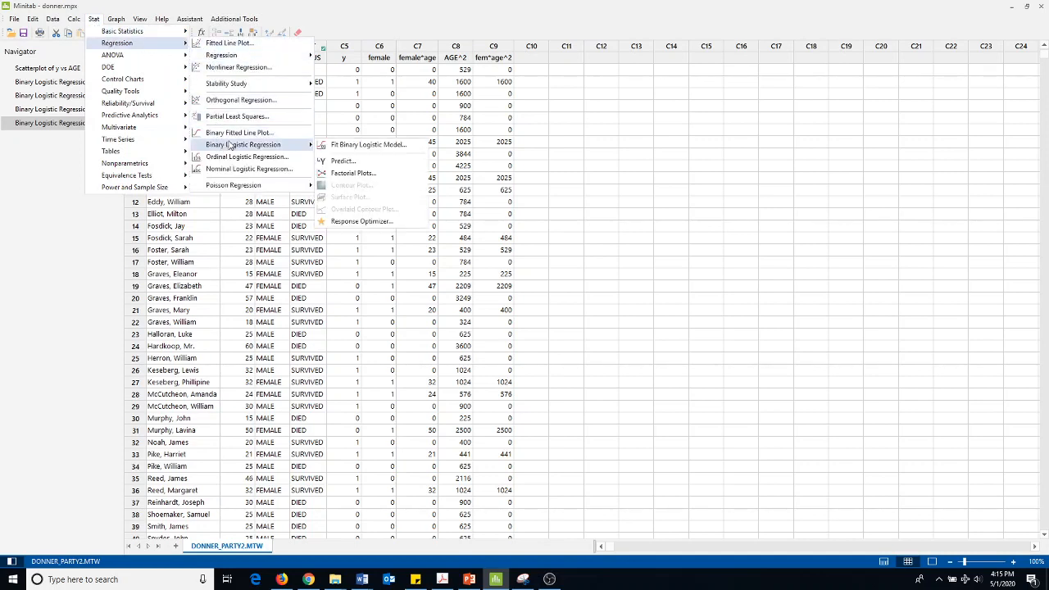
{"action": "mouse_move", "coordinate": [367, 144]}
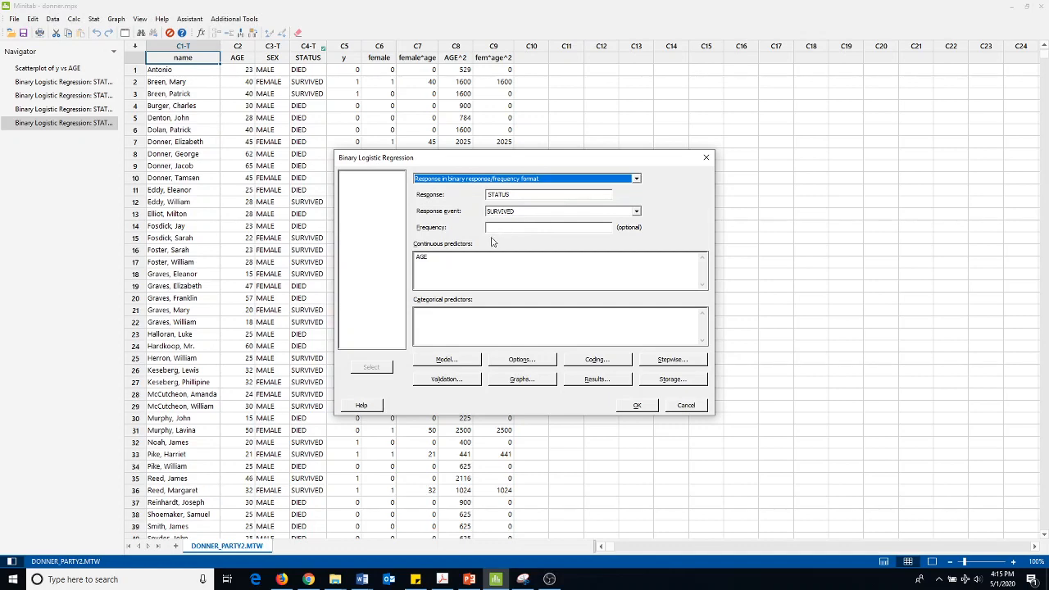
{"action": "mouse_move", "coordinate": [446, 273]}
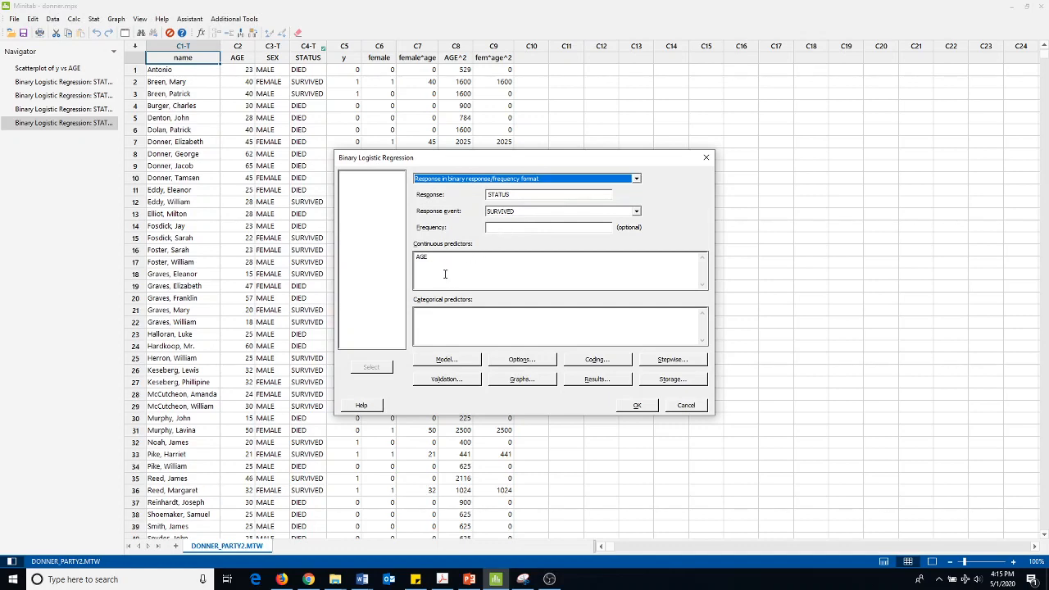
- Keep the likelihood ratio test for the deviance table and run STATUS versus AGE
{"action": "left_click", "coordinate": [521, 359]}
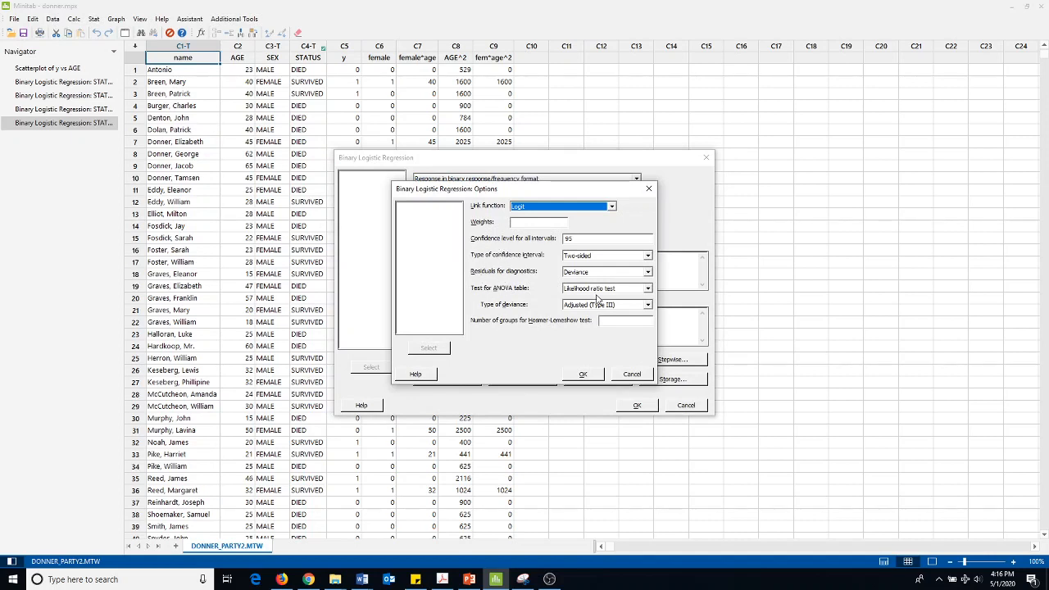
{"action": "left_click", "coordinate": [606, 288]}
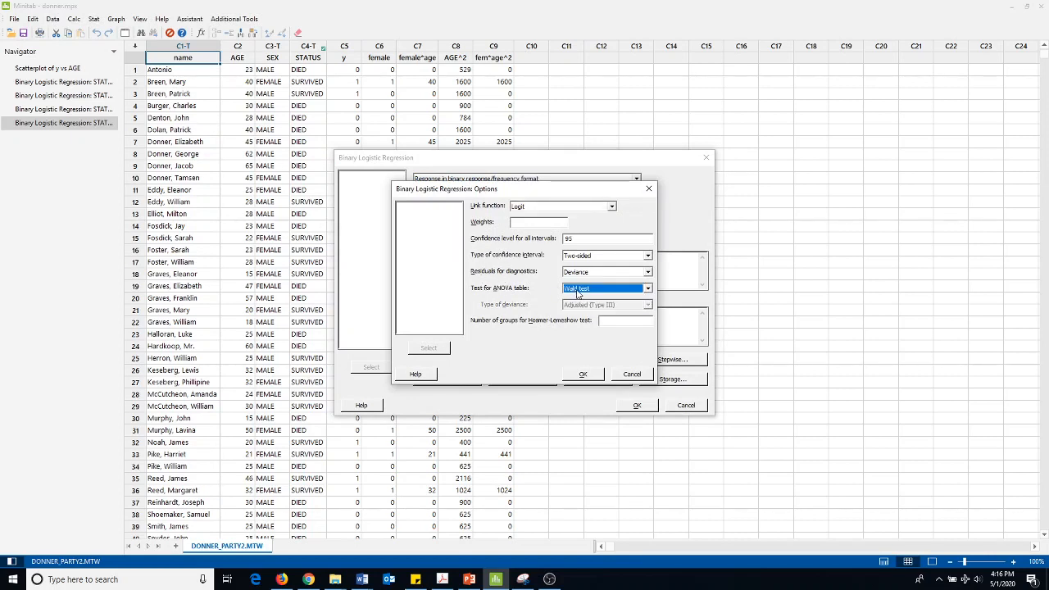
{"action": "left_click", "coordinate": [648, 289]}
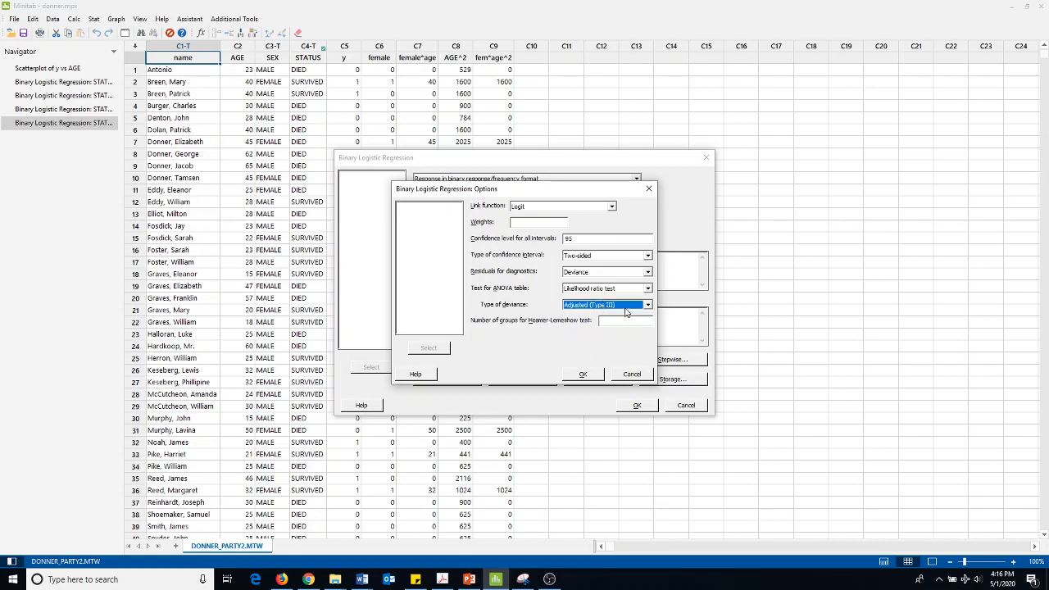
{"action": "mouse_move", "coordinate": [573, 363]}
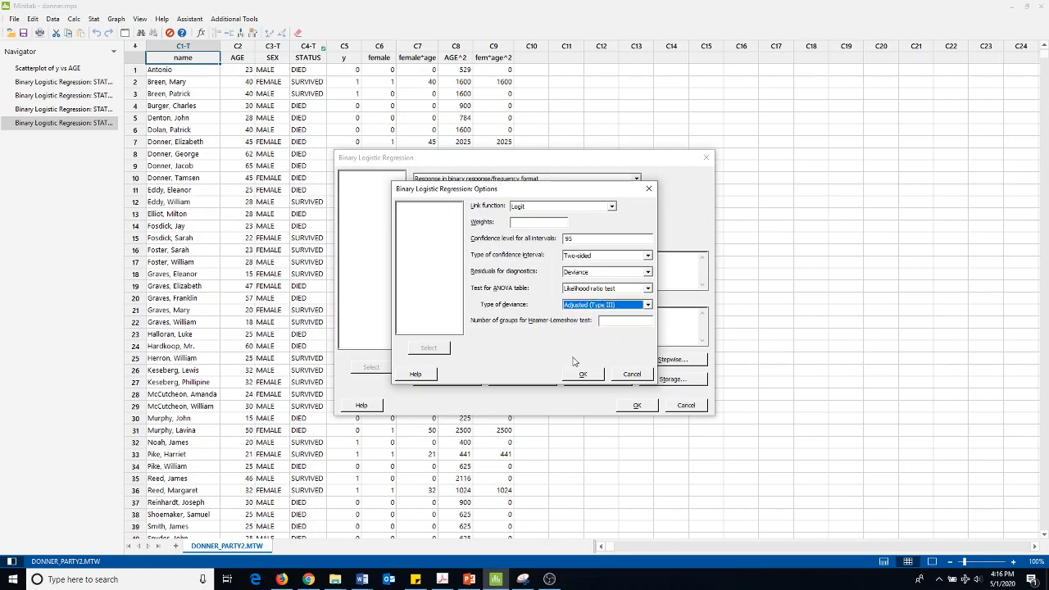
{"action": "left_click", "coordinate": [584, 374]}
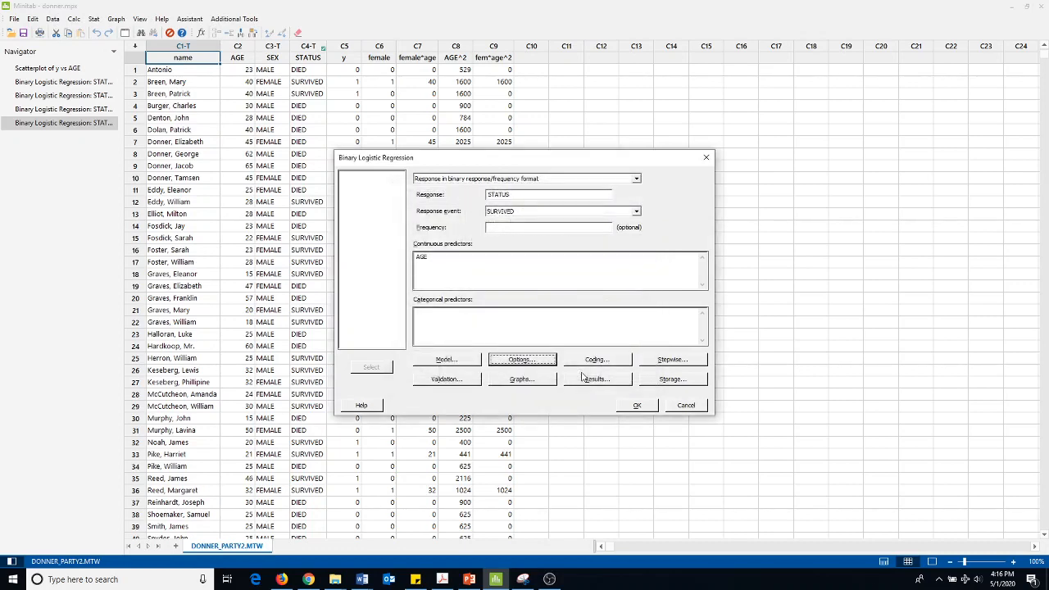
{"action": "left_click", "coordinate": [636, 405]}
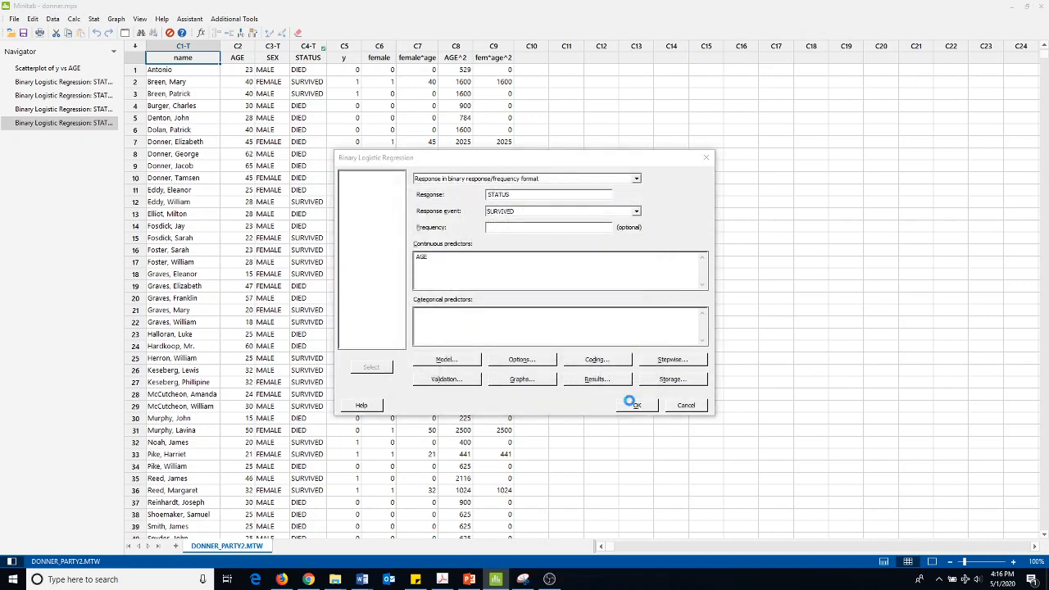
{"action": "left_click", "coordinate": [636, 405]}
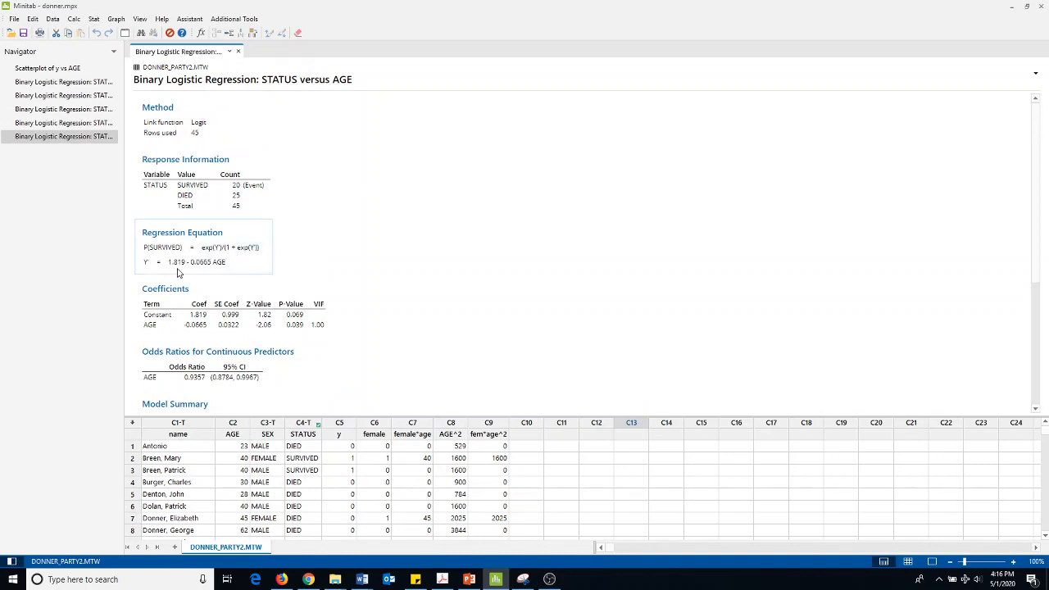
- Scroll the session output down to the model summary and goodness-of-fit tests
{"action": "scroll", "scroll_direction": "down", "scroll_amount": 3}
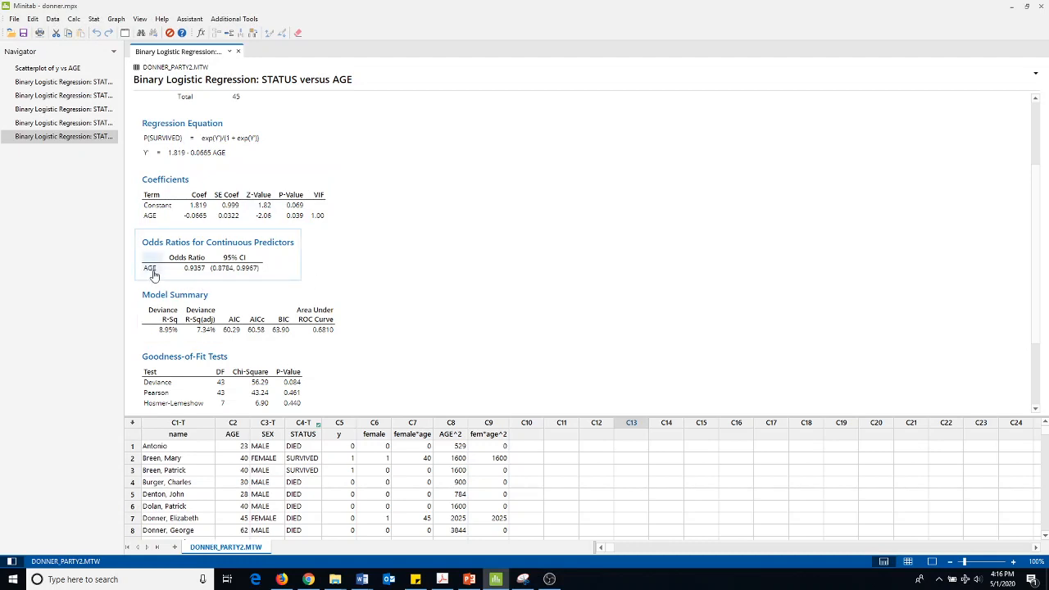
{"action": "scroll", "scroll_direction": "down", "scroll_amount": 3}
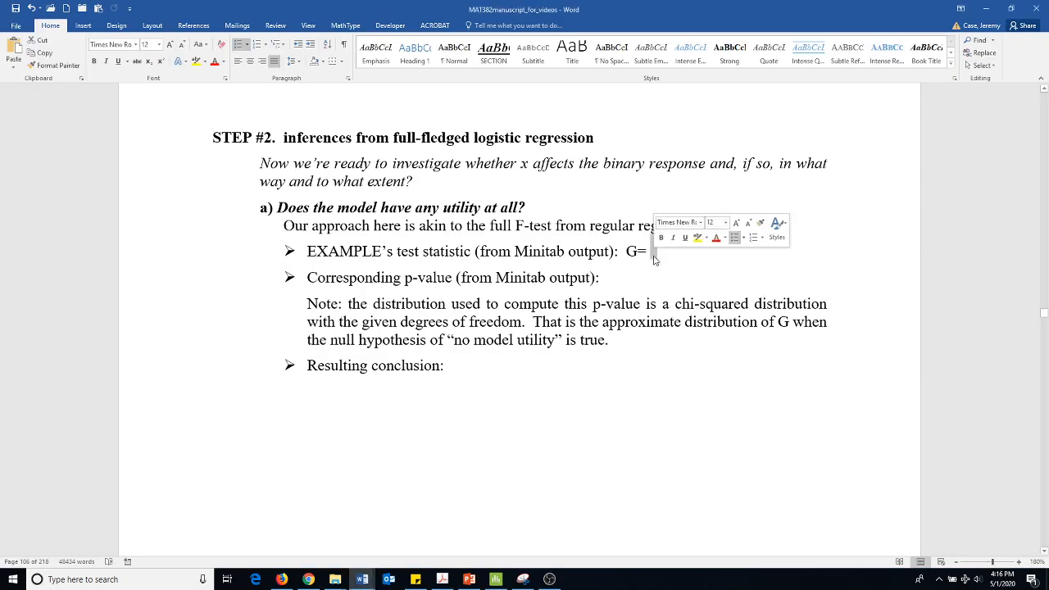
- Enter the model-utility test statistic G = 5.56 in the Word worksheet
{"action": "type", "text": "5.56"}
{"action": "left_click", "coordinate": [472, 277]}
{"action": "type", "text": "  .019"}
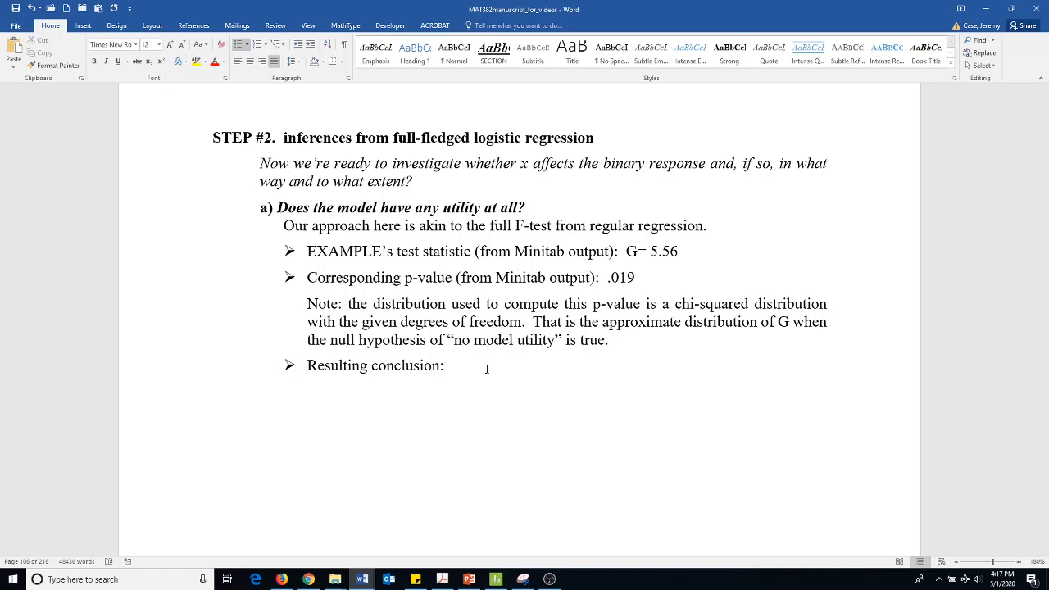
- Write the conclusion: reject the null hypothesis, there is statistical evidence the model has utility
{"action": "left_click", "coordinate": [447, 366]}
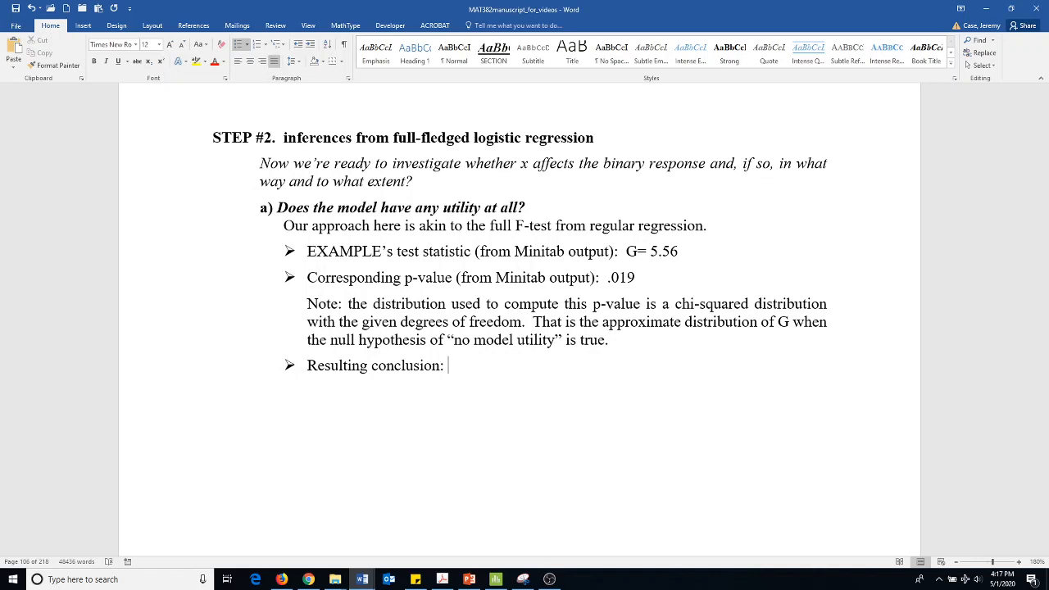
{"action": "type", "text": "We can"}
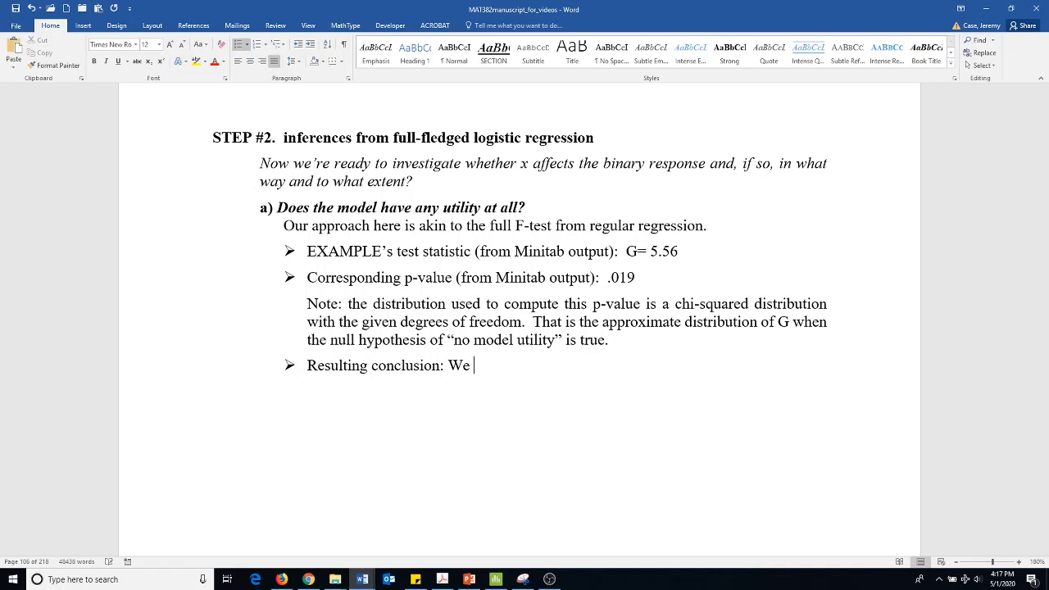
{"action": "type", "text": "ca"}
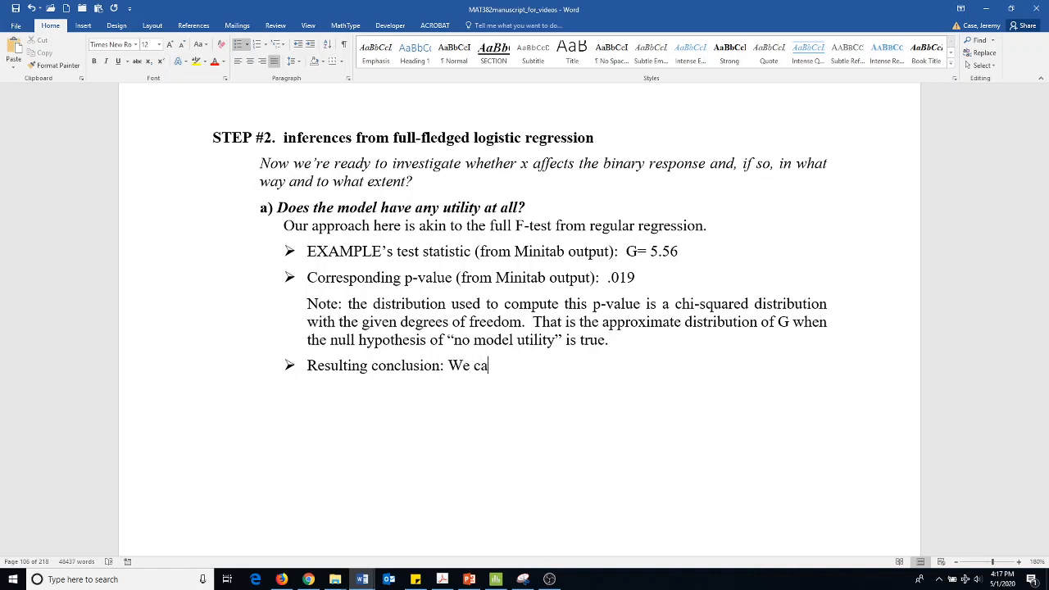
{"action": "type", "text": "n reject the null hypo"}
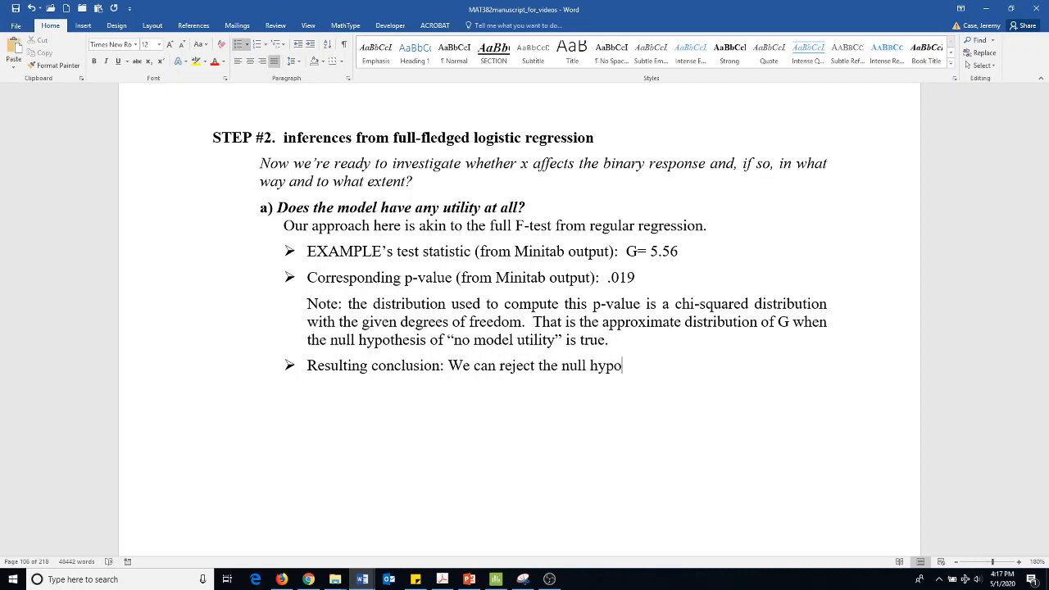
{"action": "type", "text": "thesis"}
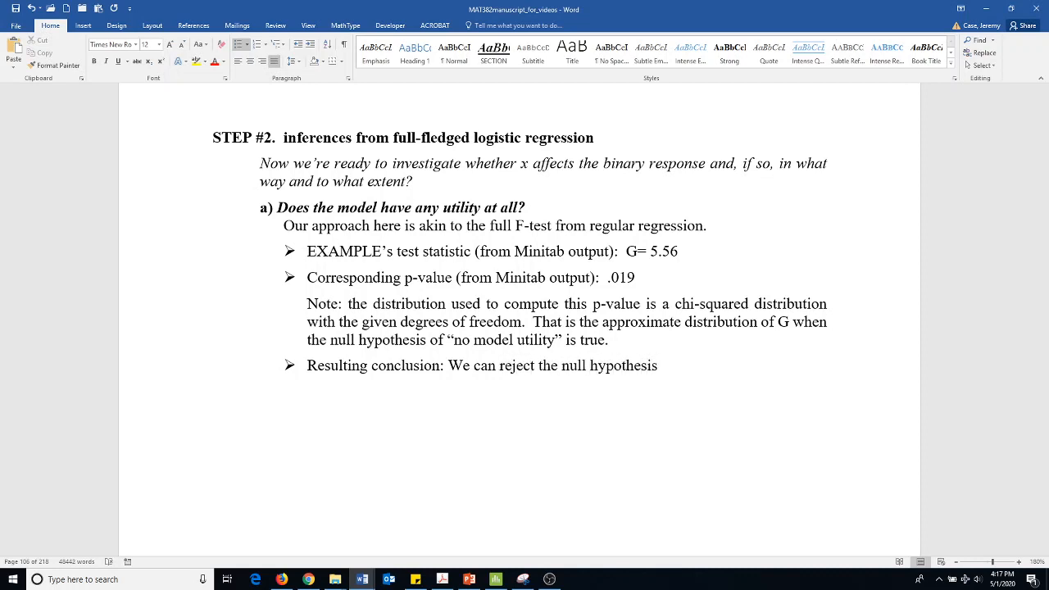
{"action": "type", "text": ", a"}
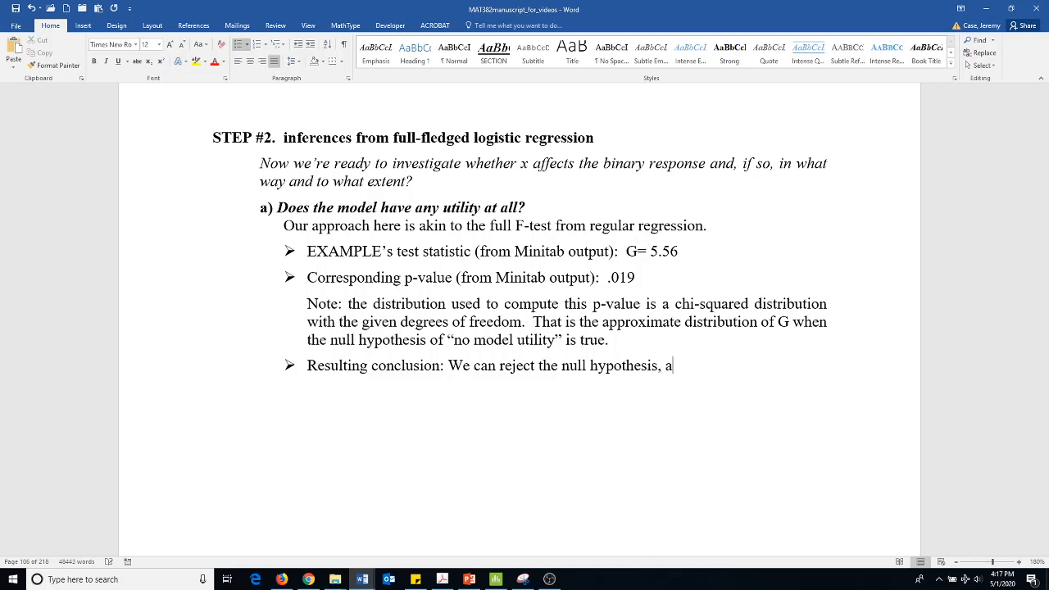
{"action": "key", "text": "Backspace"}
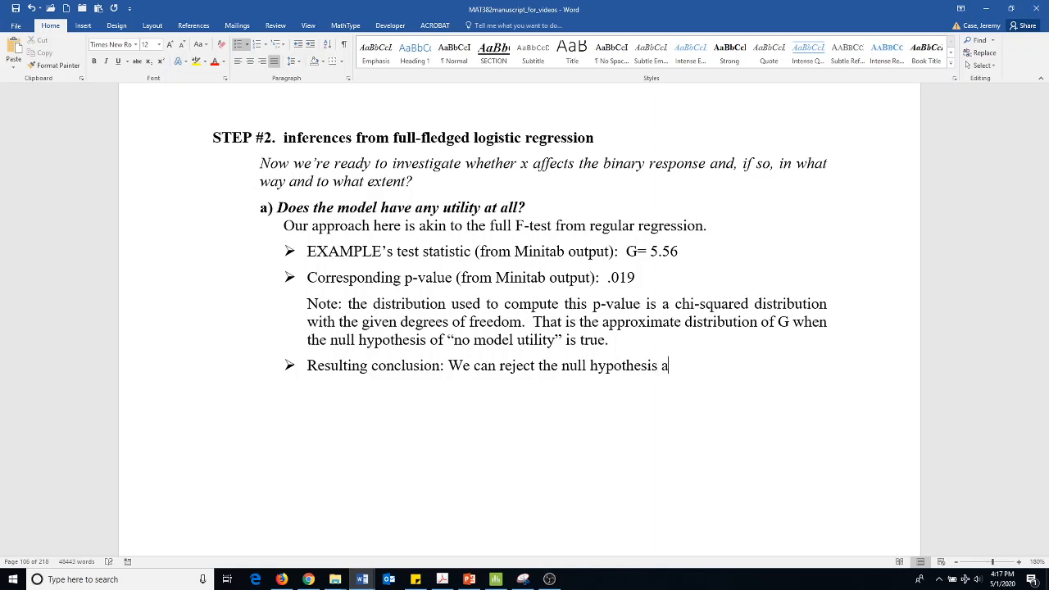
{"action": "type", "text": ". There is s"}
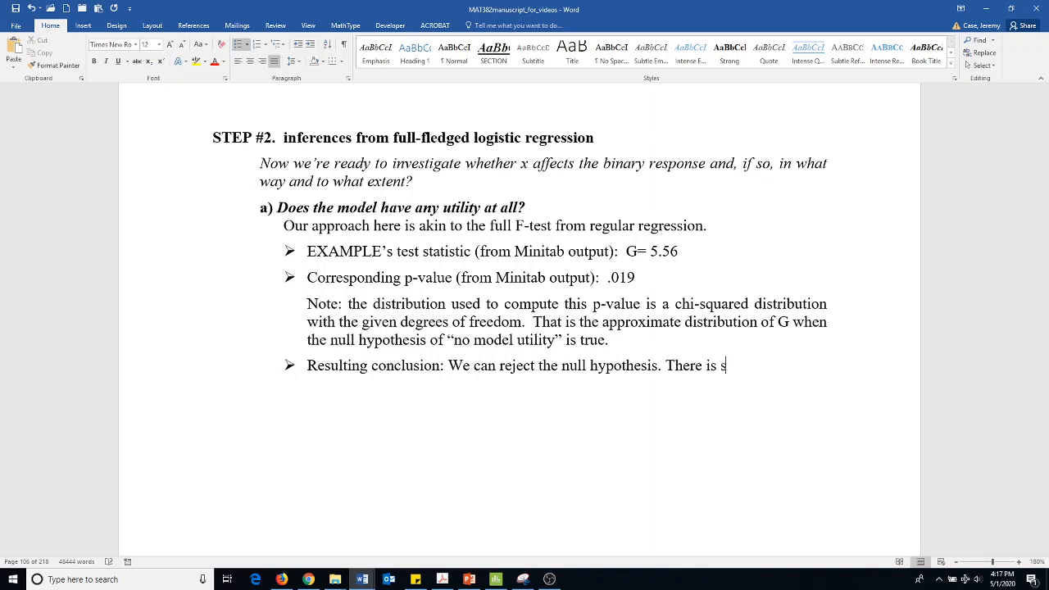
{"action": "type", "text": "tatistical"}
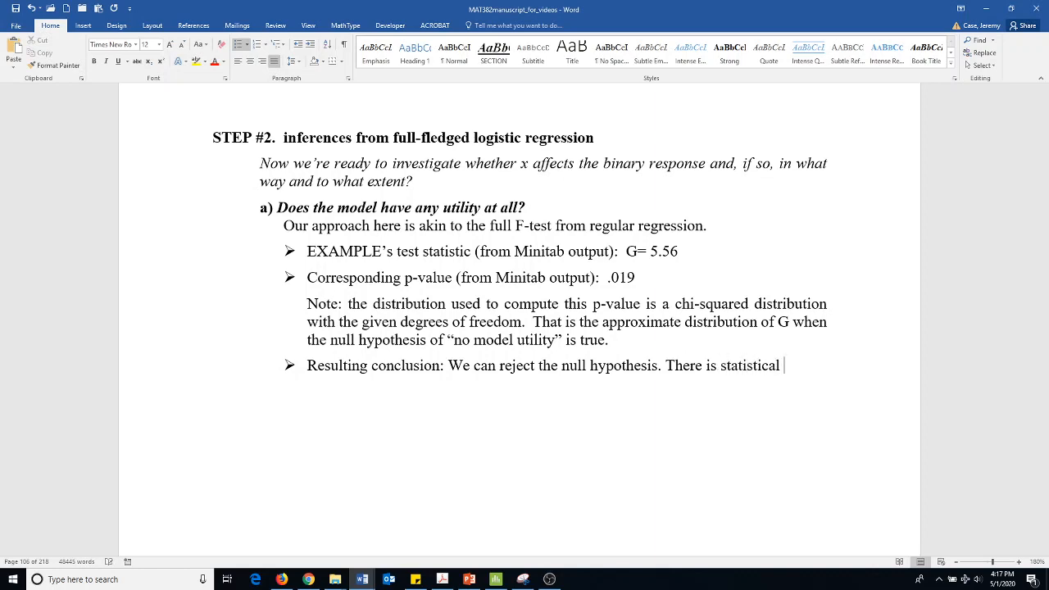
{"action": "type", "text": "evidence the modle"}
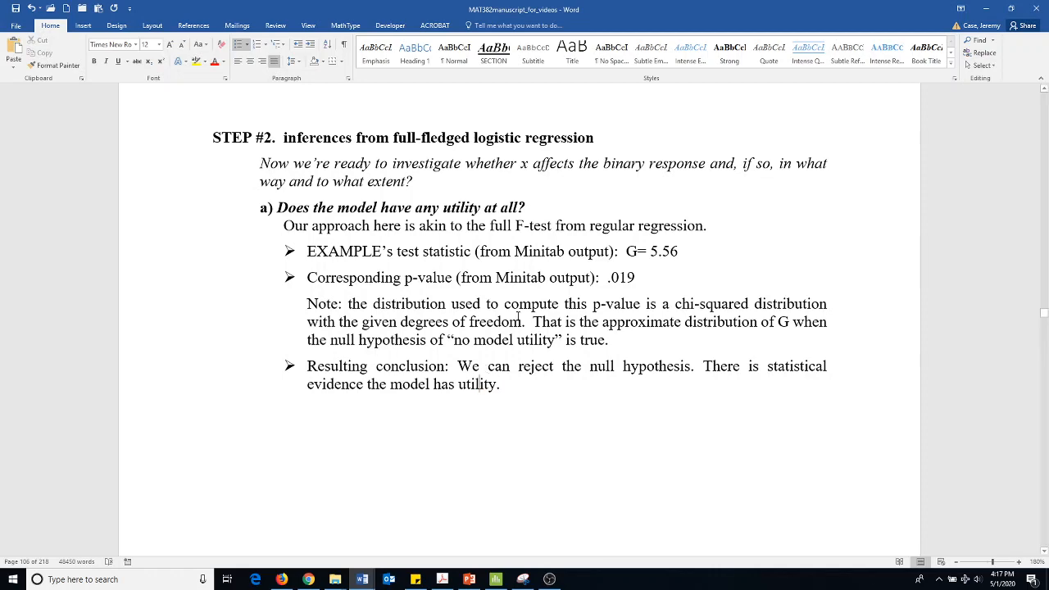
{"action": "scroll", "scroll_direction": "down", "scroll_amount": 3}
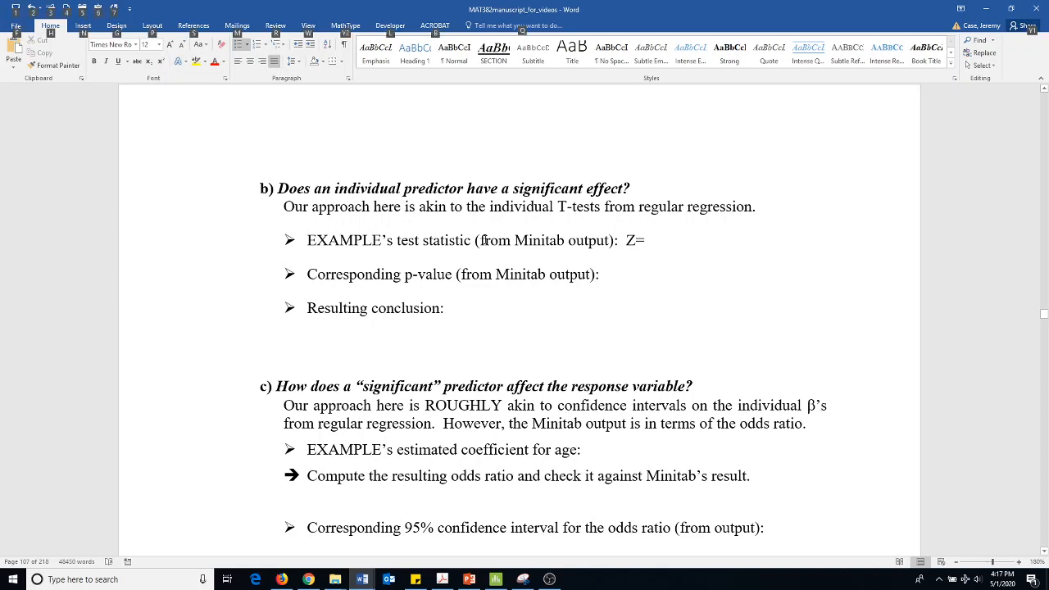
- Return to Minitab and scroll to the Coefficients table showing AGE's Z-value and p-value
{"action": "left_click", "coordinate": [495, 580]}
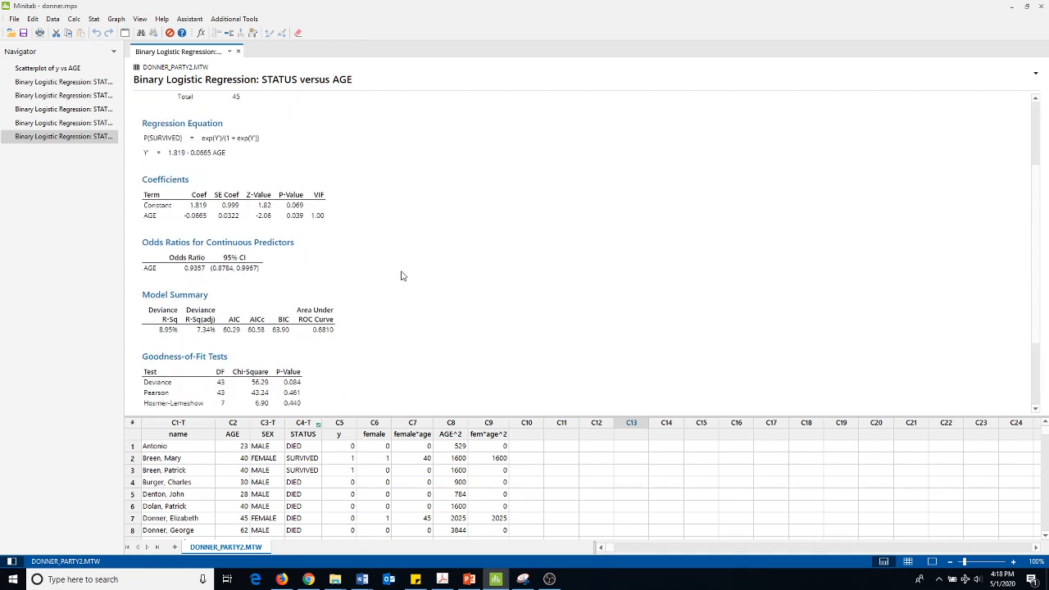
{"action": "scroll", "scroll_direction": "down", "scroll_amount": 3}
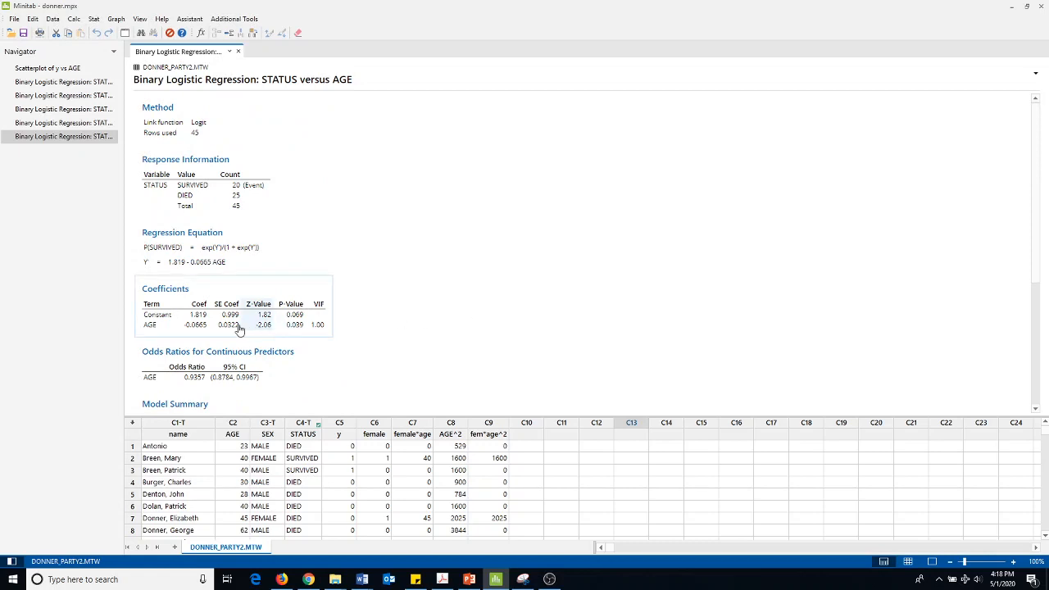
{"action": "mouse_move", "coordinate": [274, 333]}
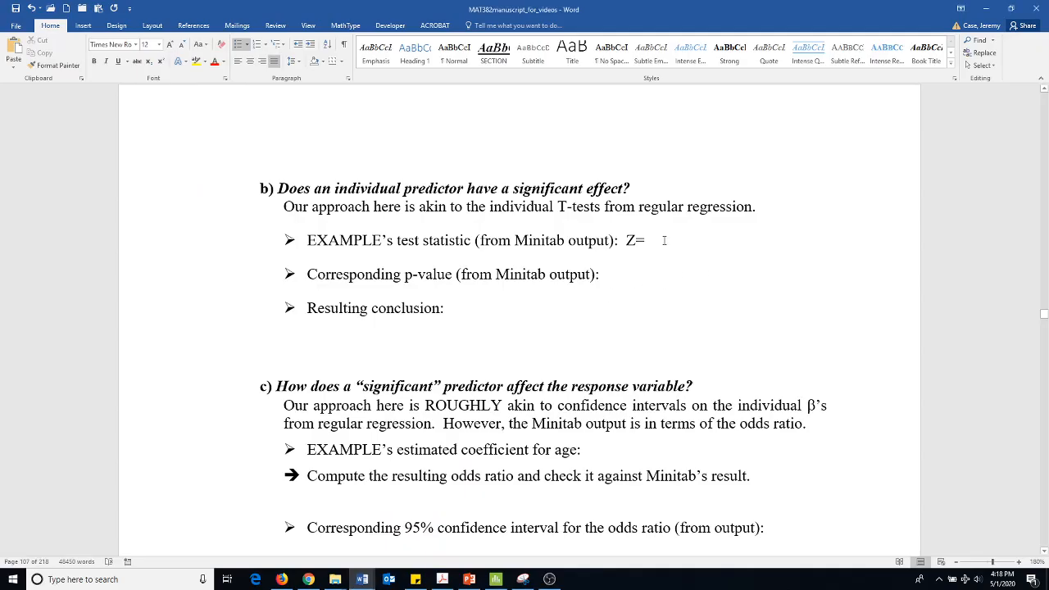
- Enter Z = -2.06 and p-value = 0.039 for the individual predictor in Word
{"action": "type", "text": "-2"}
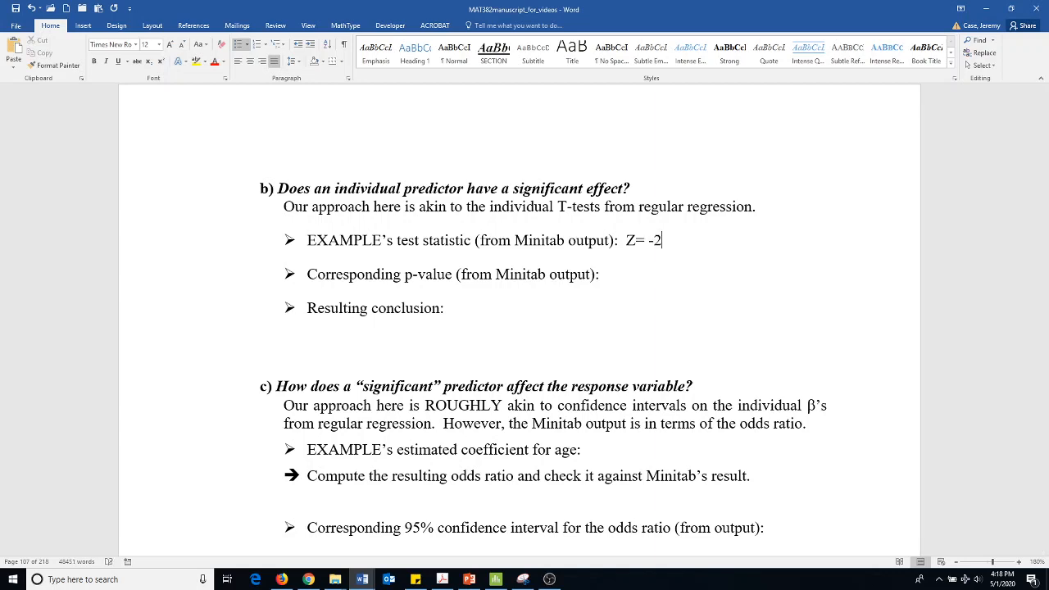
{"action": "type", "text": ".06"}
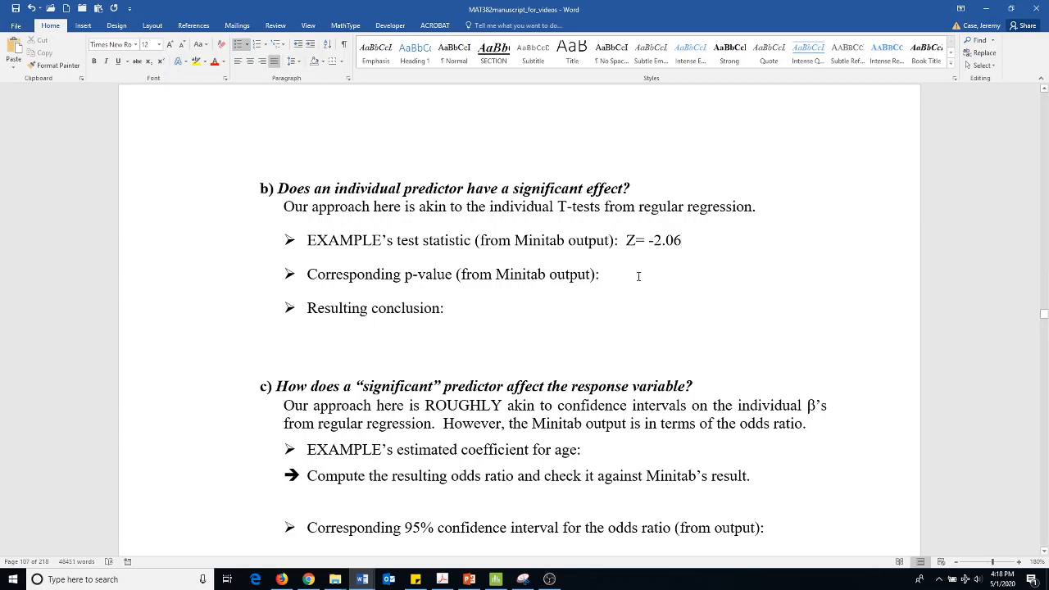
{"action": "type", "text": "p-va"}
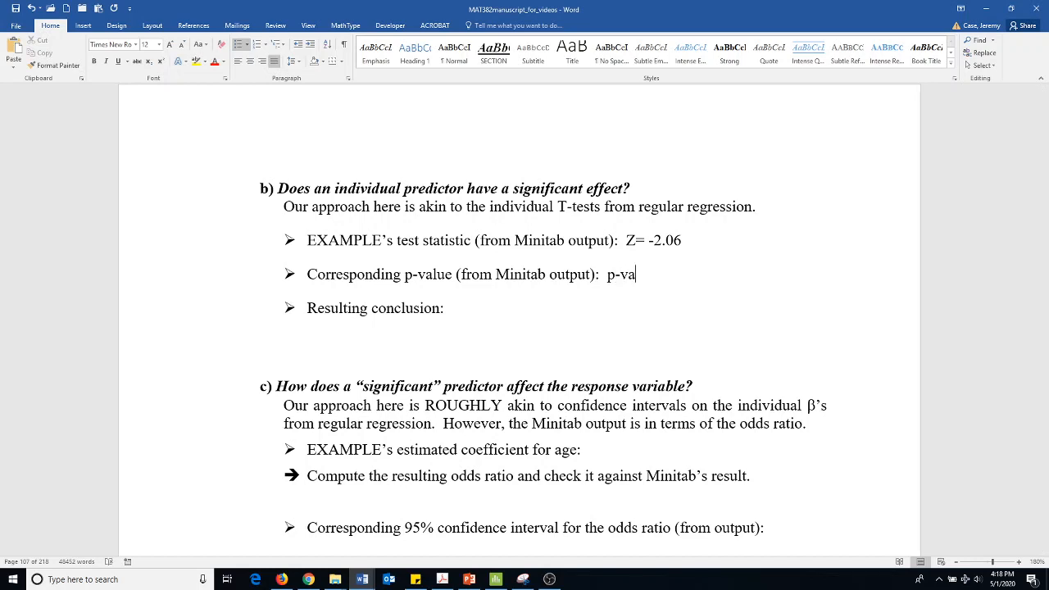
{"action": "type", "text": "lue = 0."}
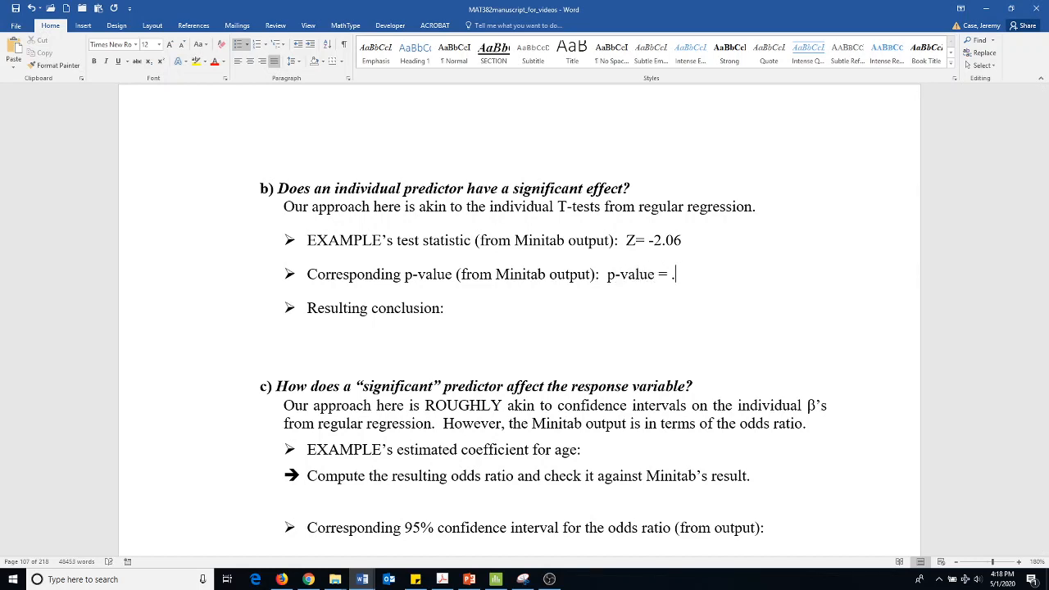
{"action": "type", "text": "03"}
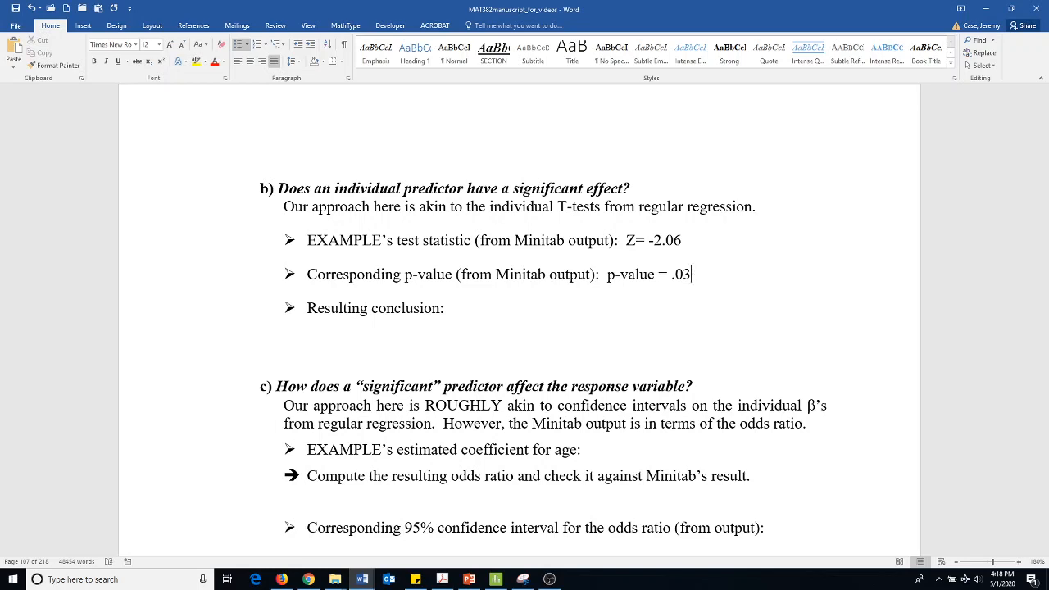
{"action": "type", "text": "9"}
{"action": "left_click", "coordinate": [514, 334]}
{"action": "type", "text": "We have statistical evidence that"}
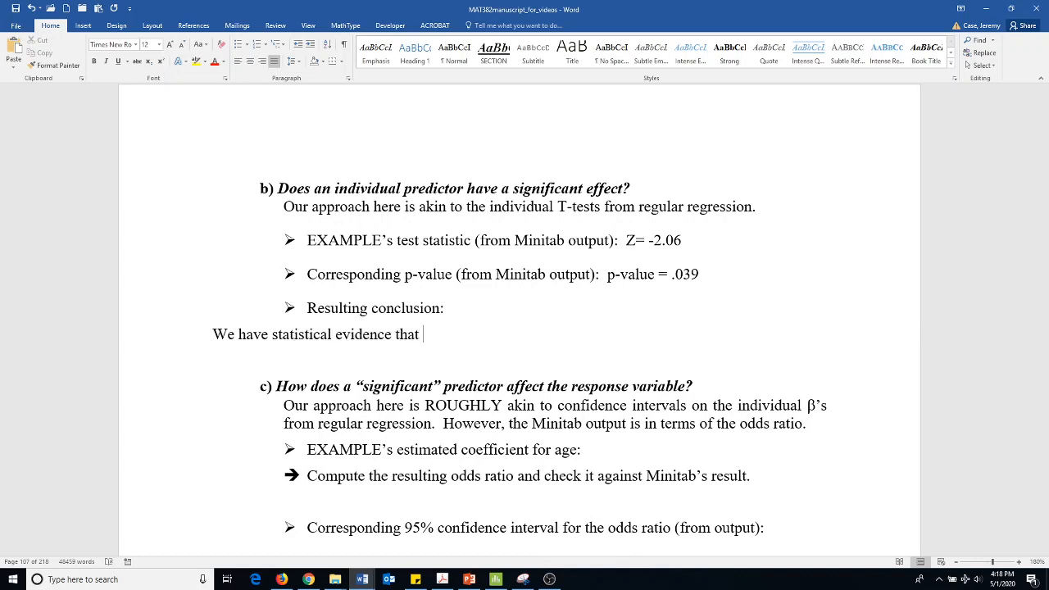
- Write that there is statistical evidence predictor age add utility to the model
{"action": "type", "text": "age"}
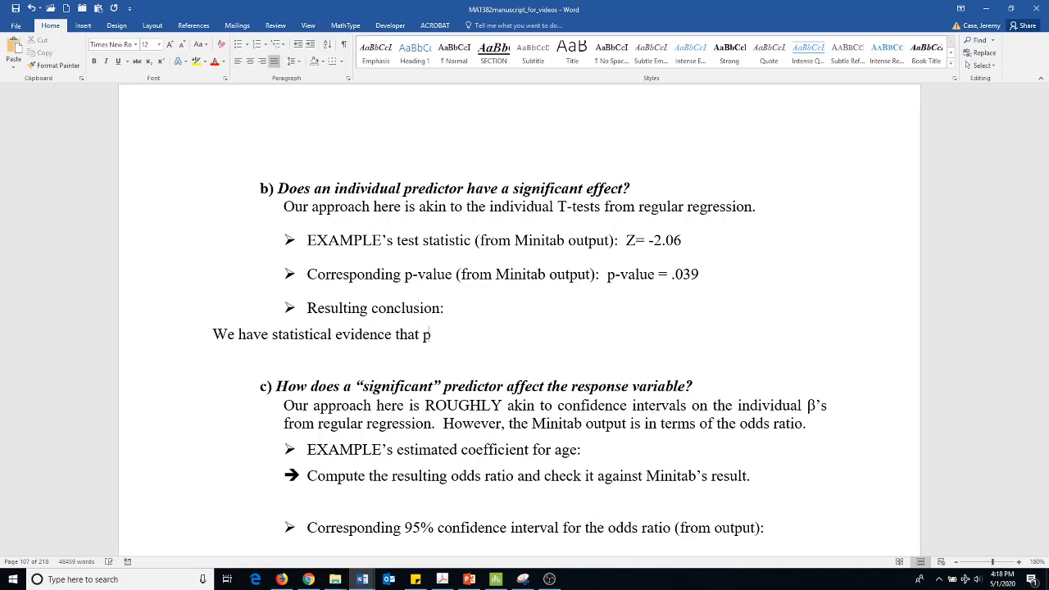
{"action": "type", "text": "redictor age a"}
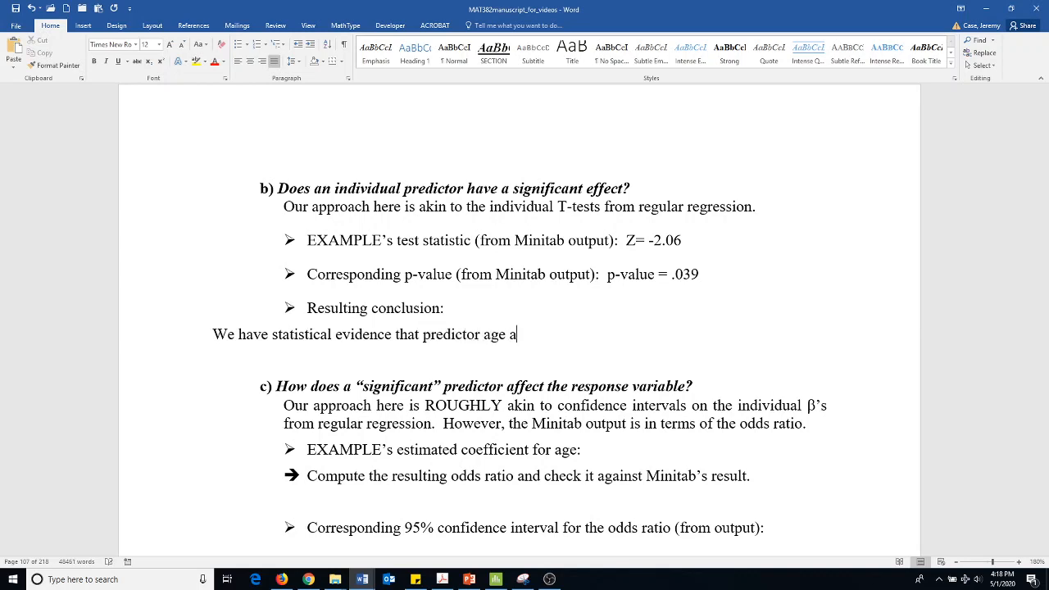
{"action": "type", "text": "dd utilit"}
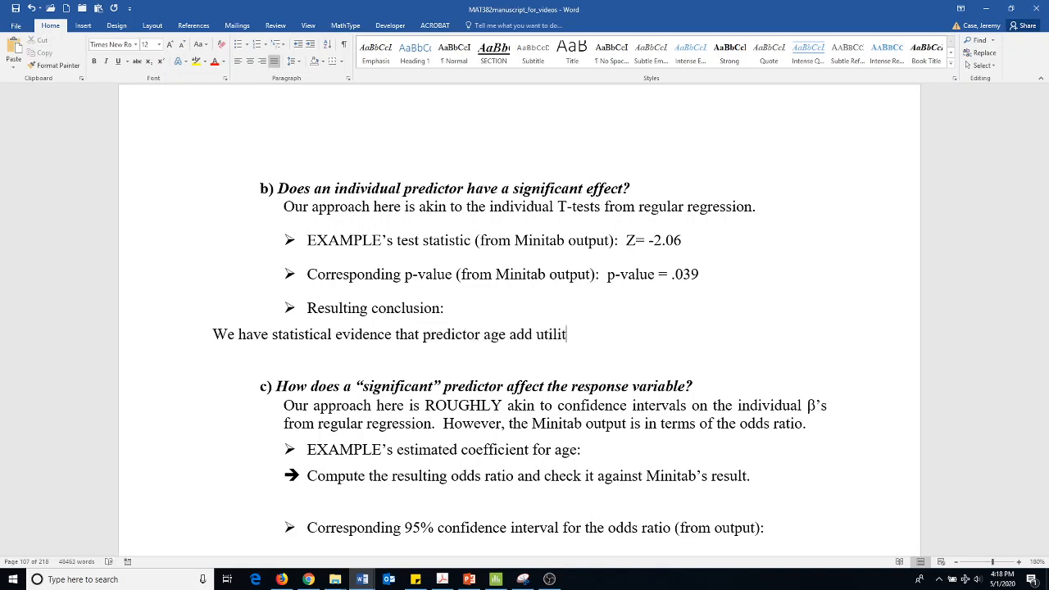
{"action": "type", "text": "y to the model."}
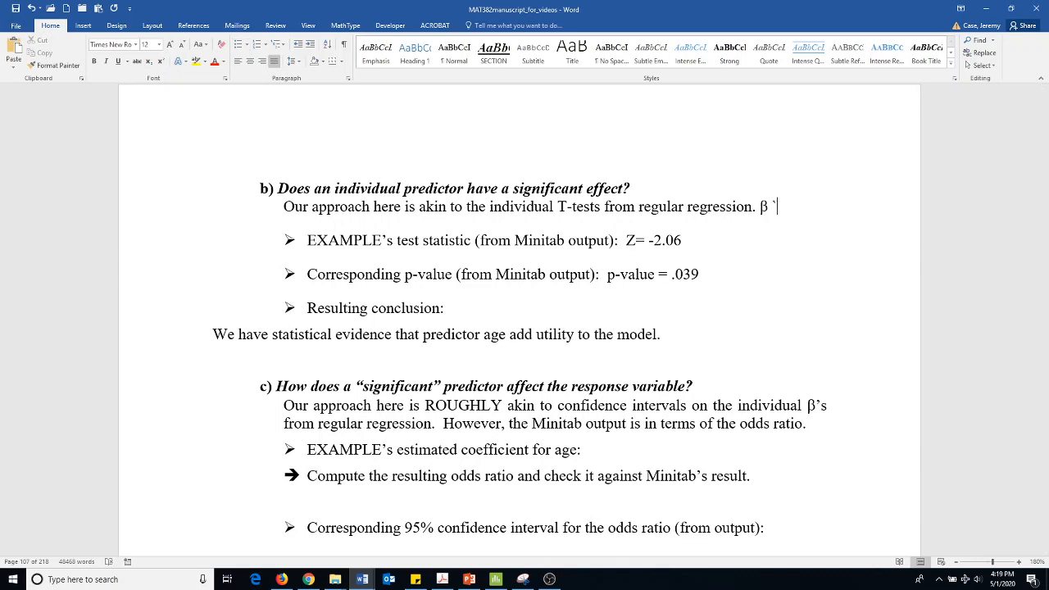
- Insert the β symbol and write the null hypothesis H0: β 1 = 0
{"action": "key", "text": "backspace"}
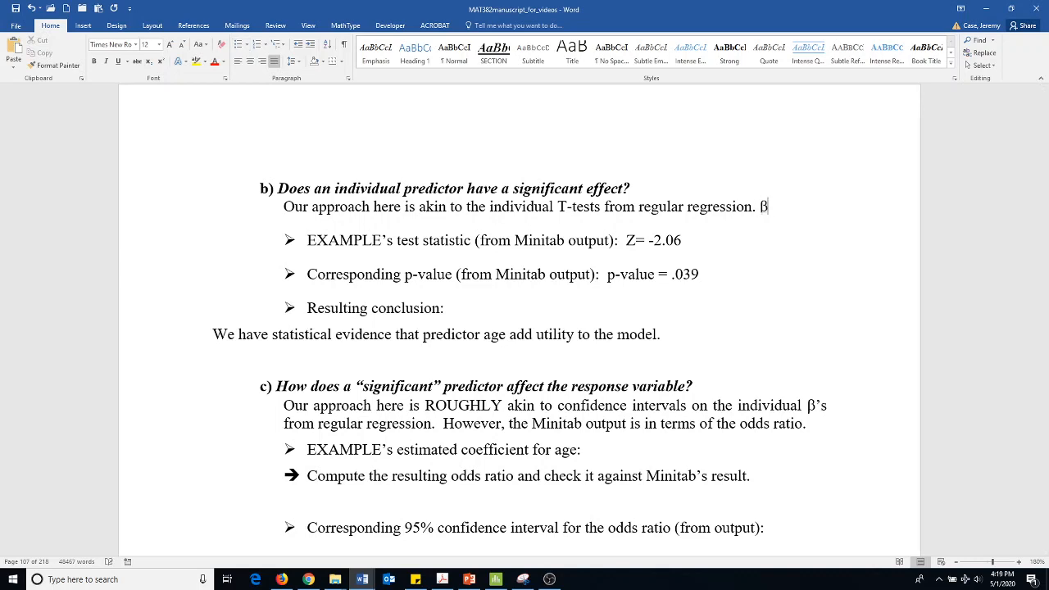
{"action": "type", "text": "B_"}
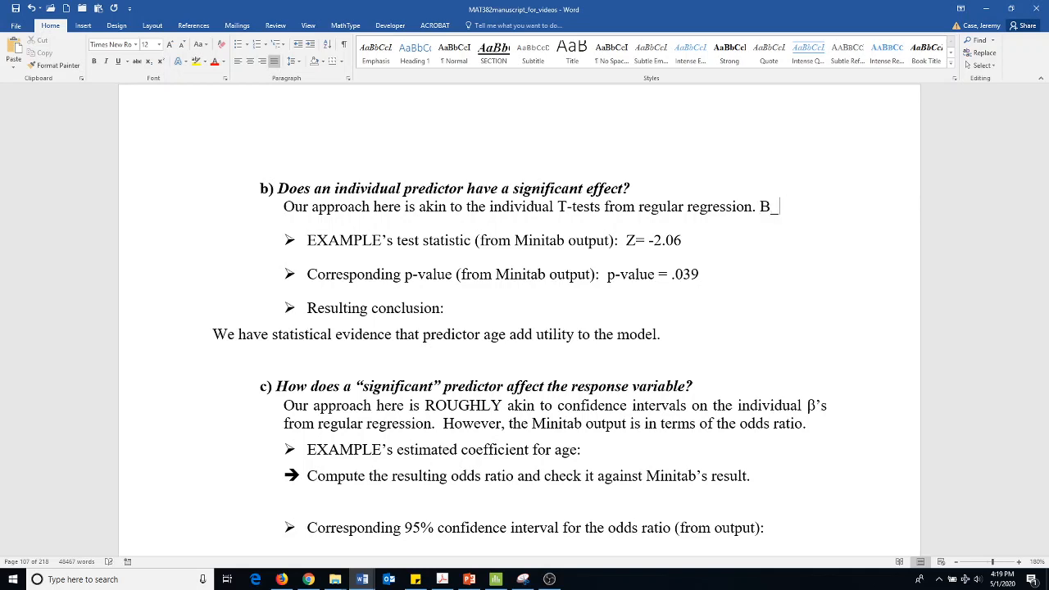
{"action": "type", "text": "\\bet"}
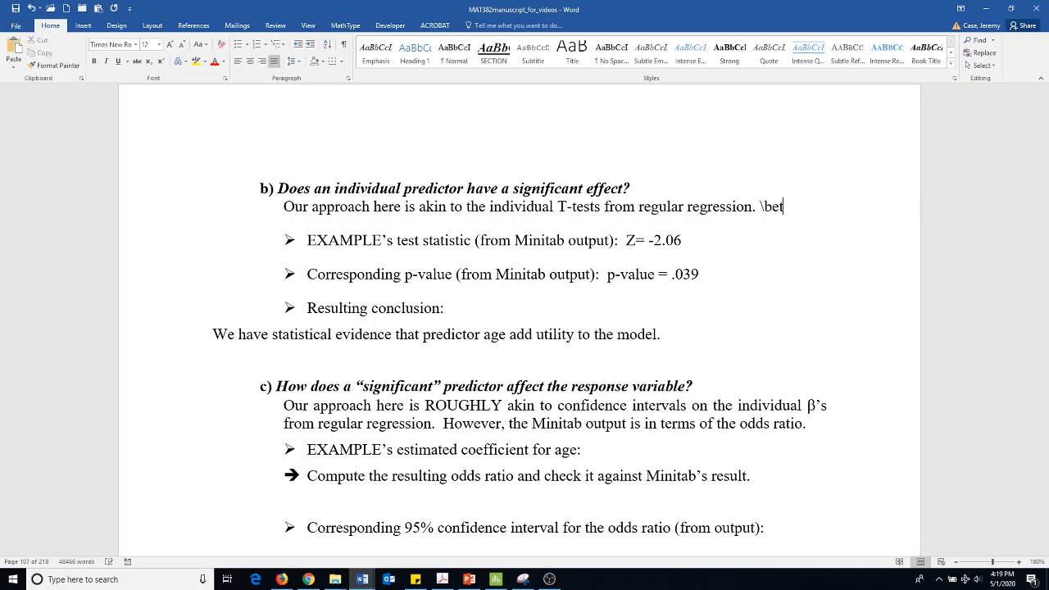
{"action": "key", "text": "Backspace"}
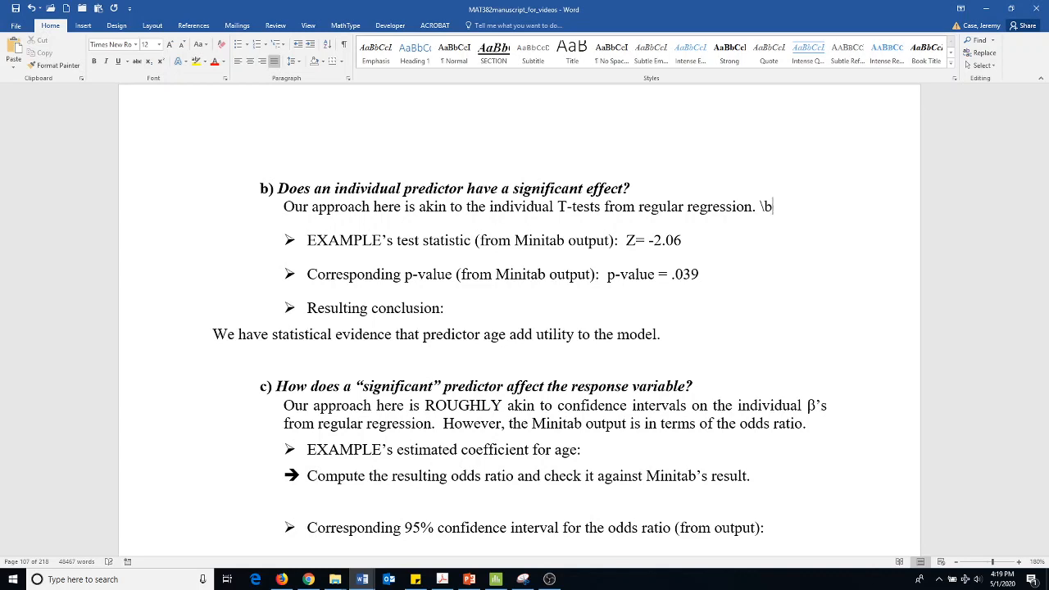
{"action": "type", "text": "H"}
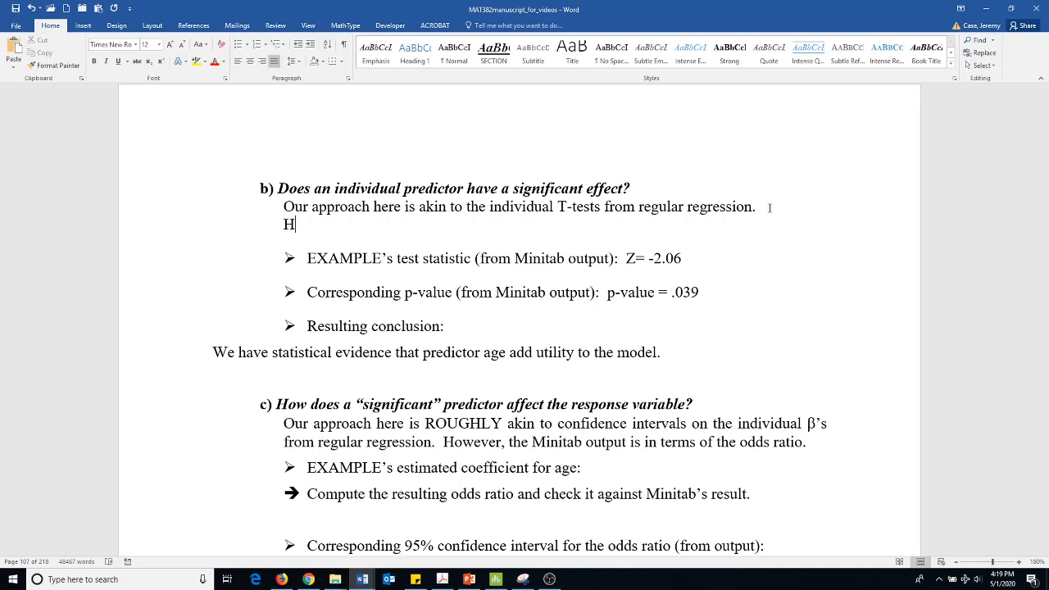
{"action": "type", "text": "0: \\"}
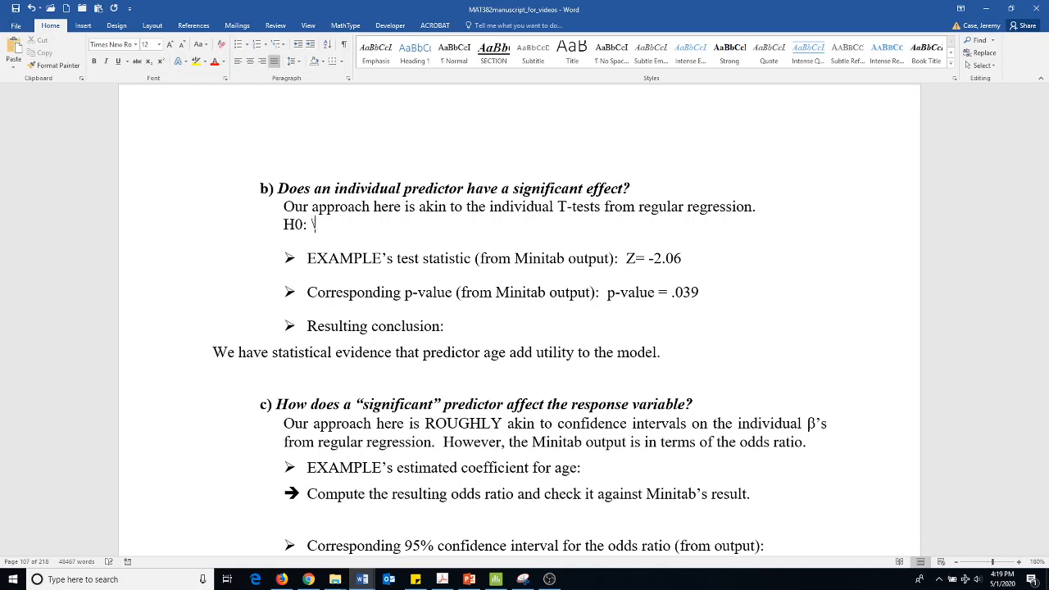
{"action": "type", "text": "β 1"}
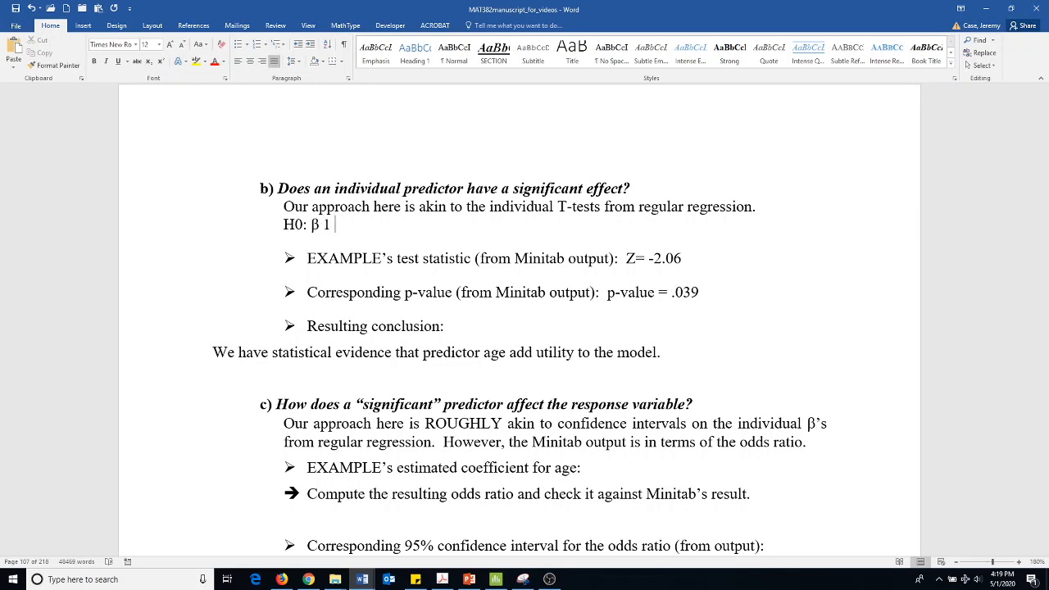
{"action": "type", "text": "="}
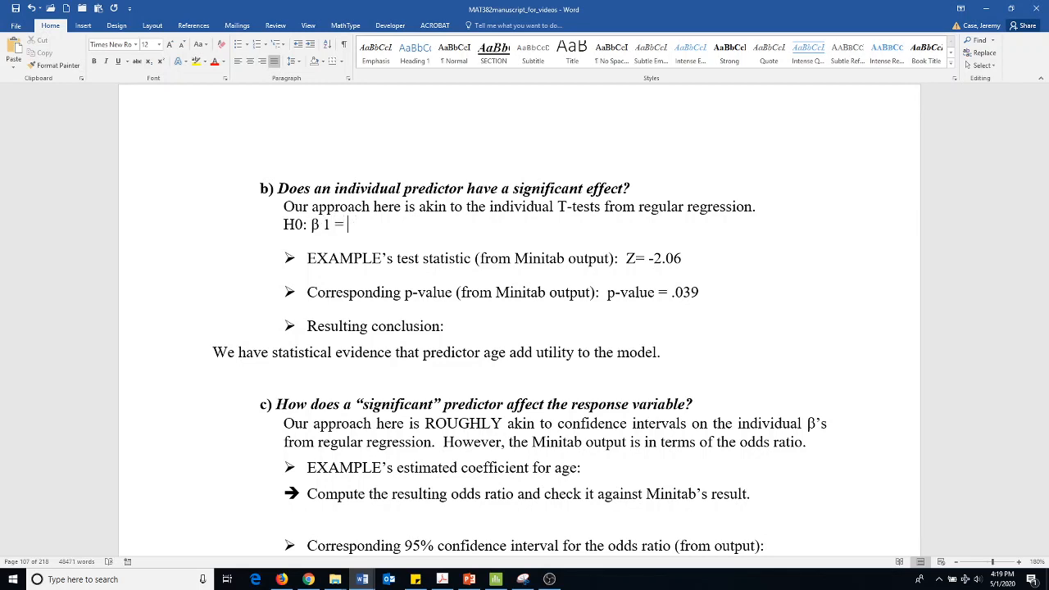
{"action": "type", "text": "0"}
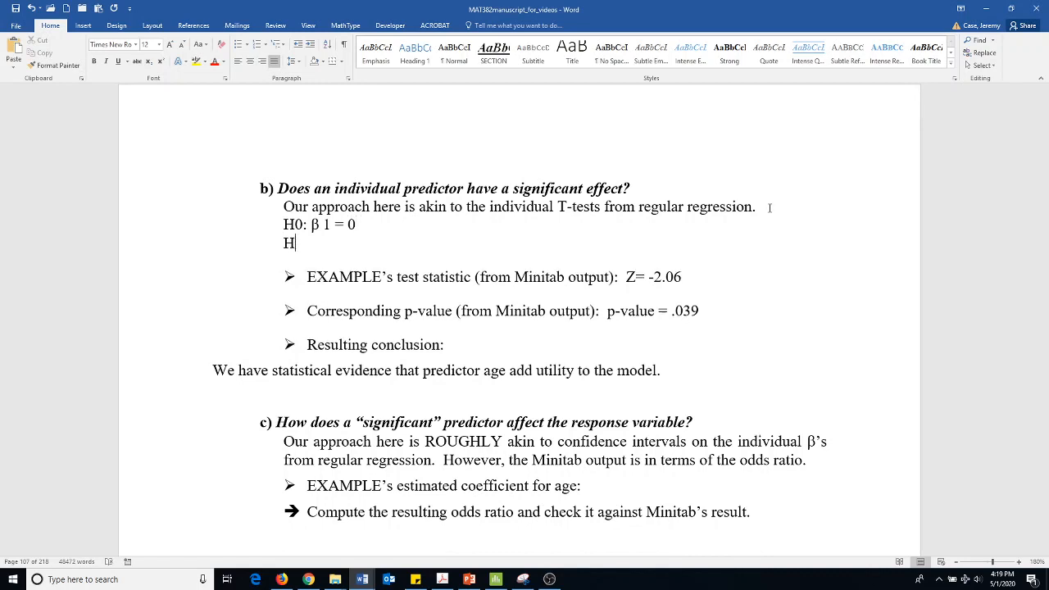
- Write the alternative hypothesis Ha: β 1 does not equal 0
{"action": "type", "text": "a:"}
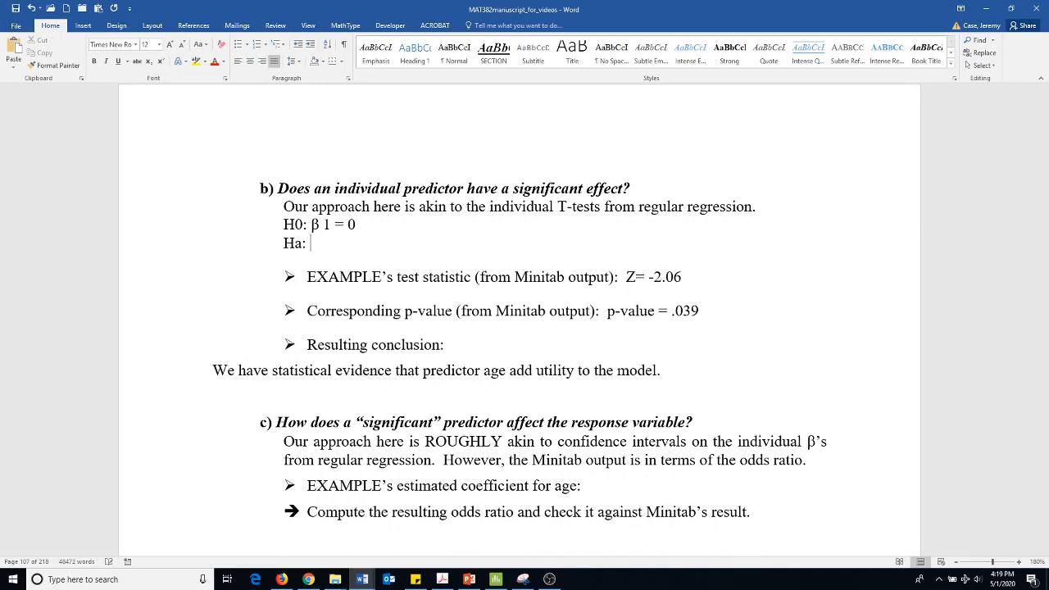
{"action": "type", "text": "β 1"}
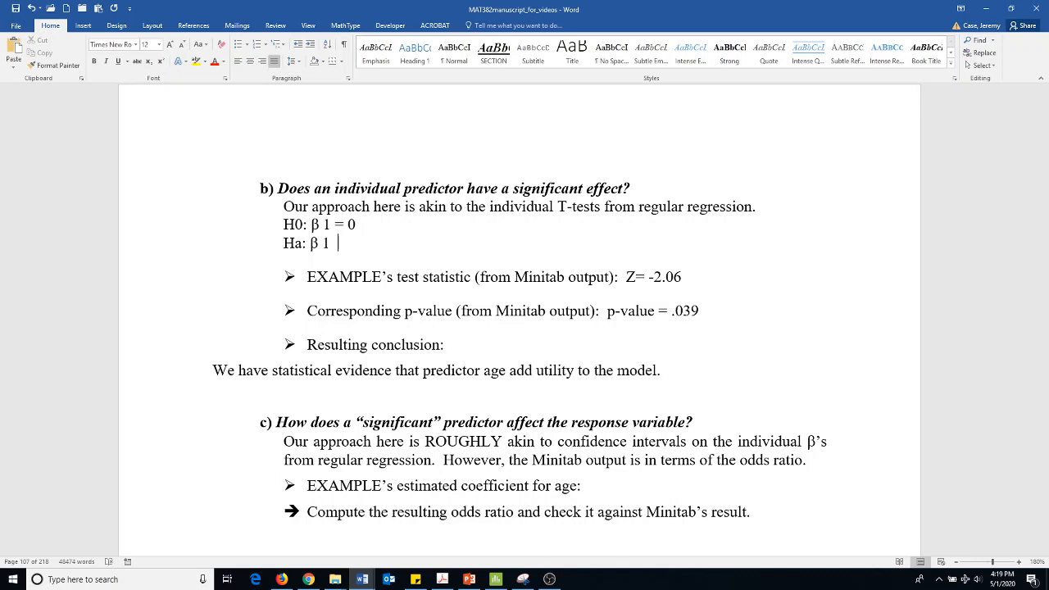
{"action": "type", "text": "does n"}
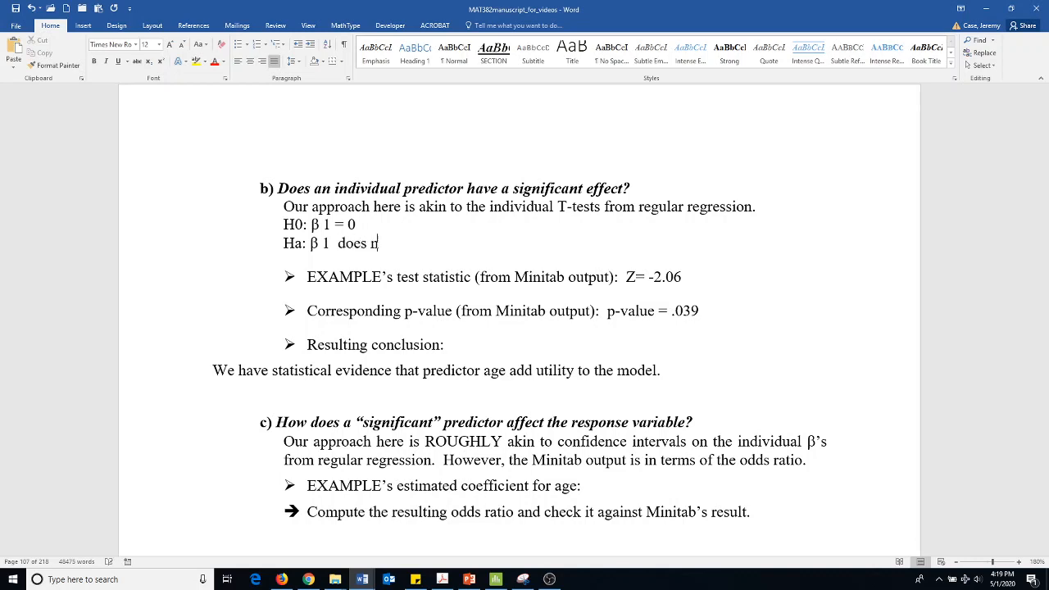
{"action": "type", "text": "ot equal 0."}
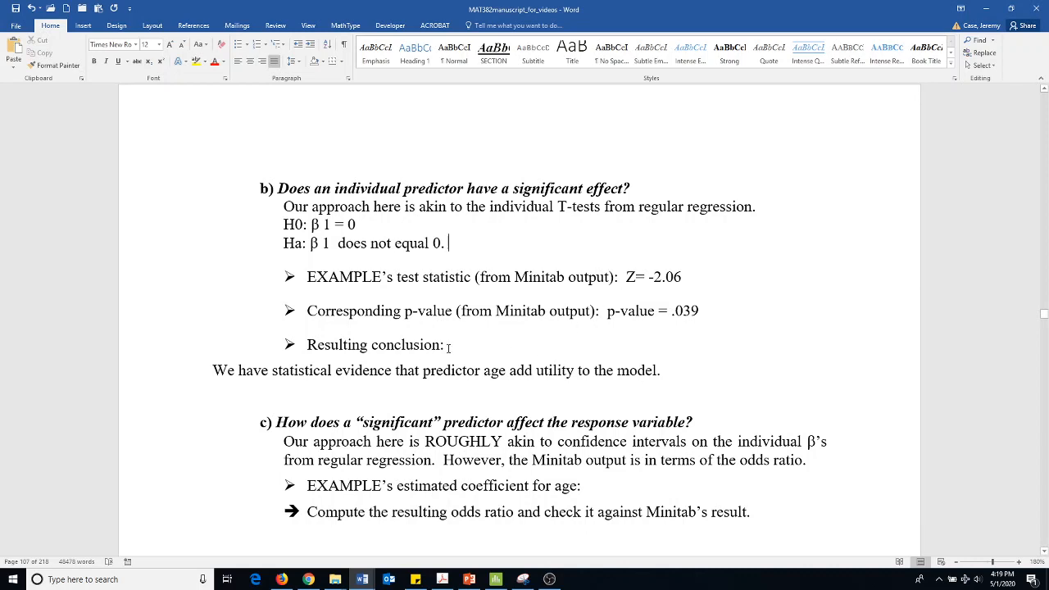
- Prefix the age conclusion with 'Reject the null hypothesis.' and correct 'add' to 'adds'
{"action": "type", "text": "Re"}
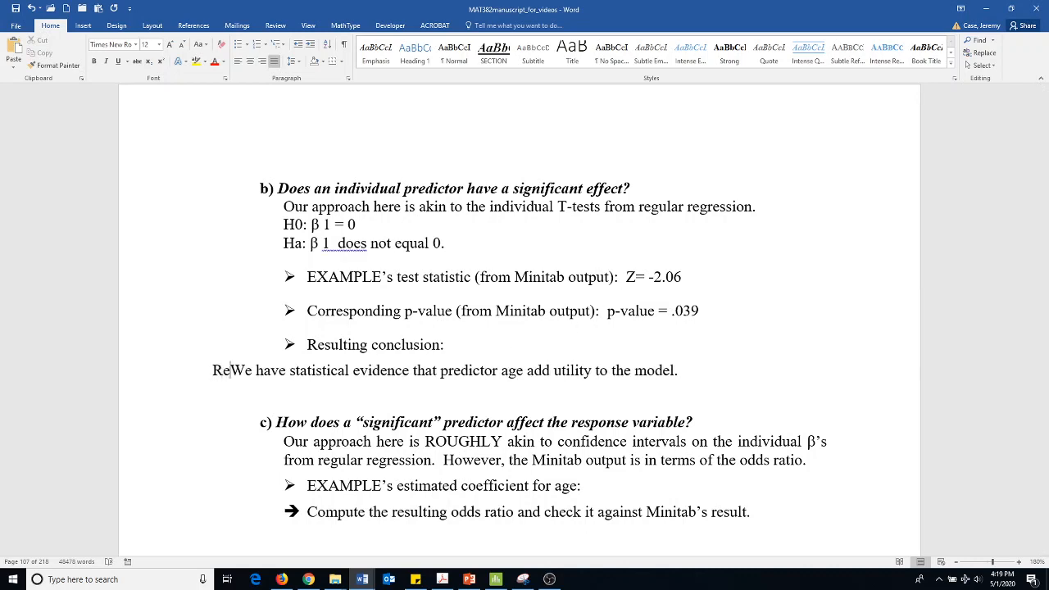
{"action": "type", "text": "Reject the null hy"}
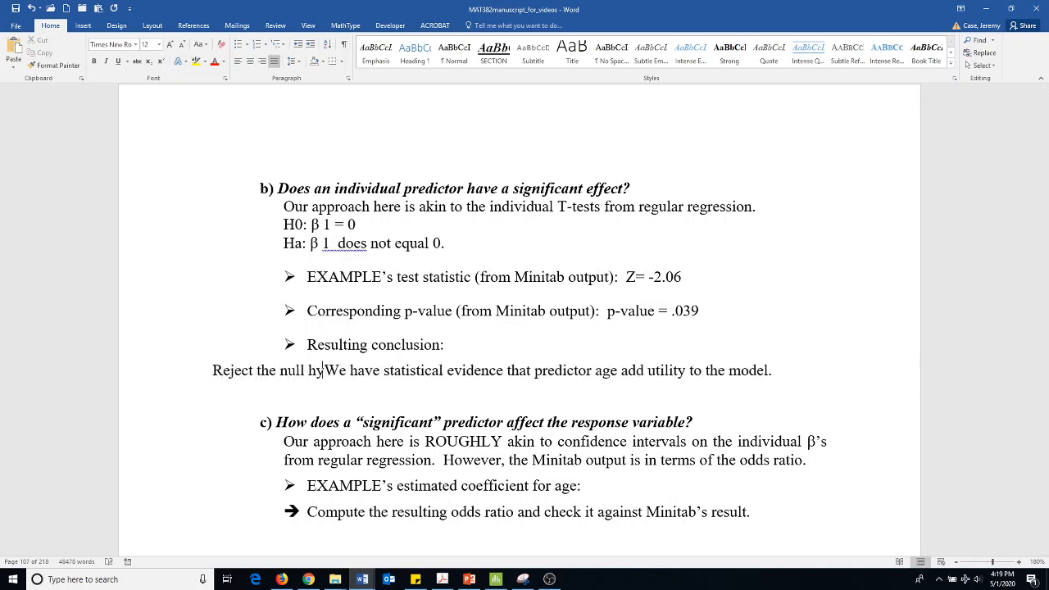
{"action": "type", "text": "pothesis."}
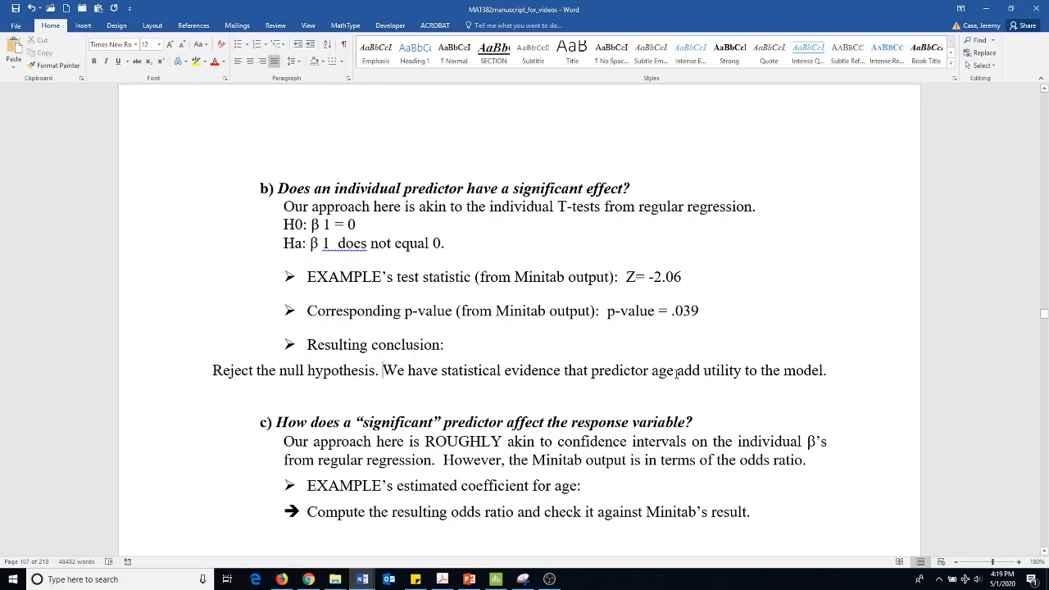
{"action": "double_click", "coordinate": [685, 371]}
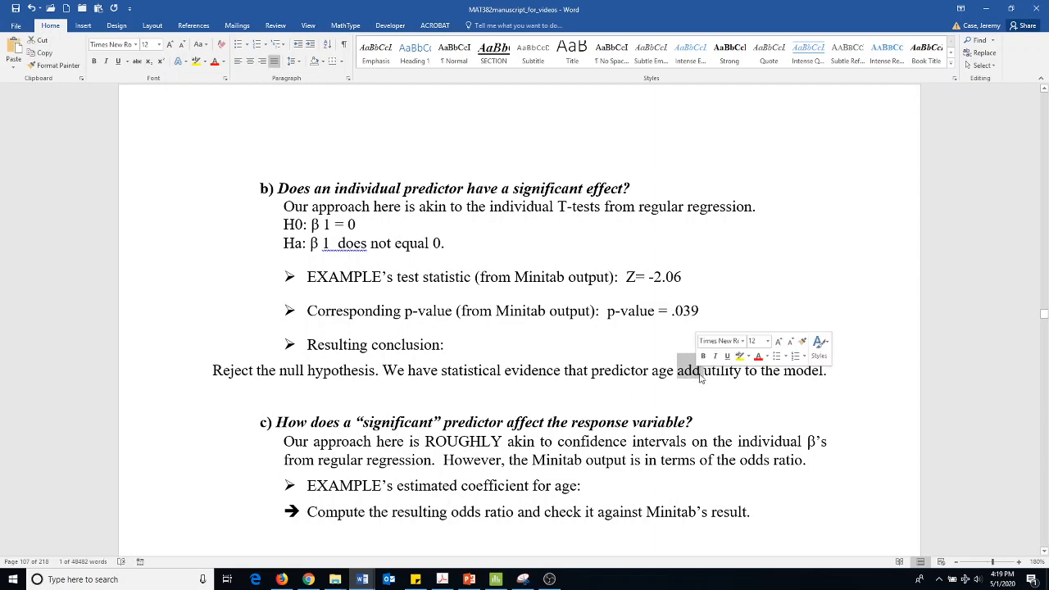
{"action": "type", "text": "s"}
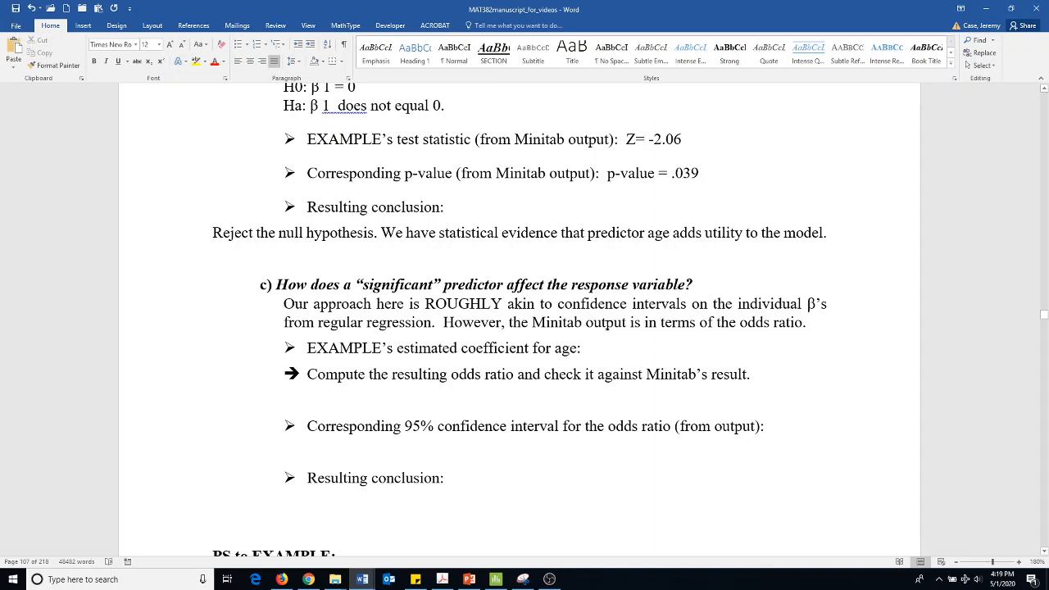
{"action": "left_click", "coordinate": [702, 233]}
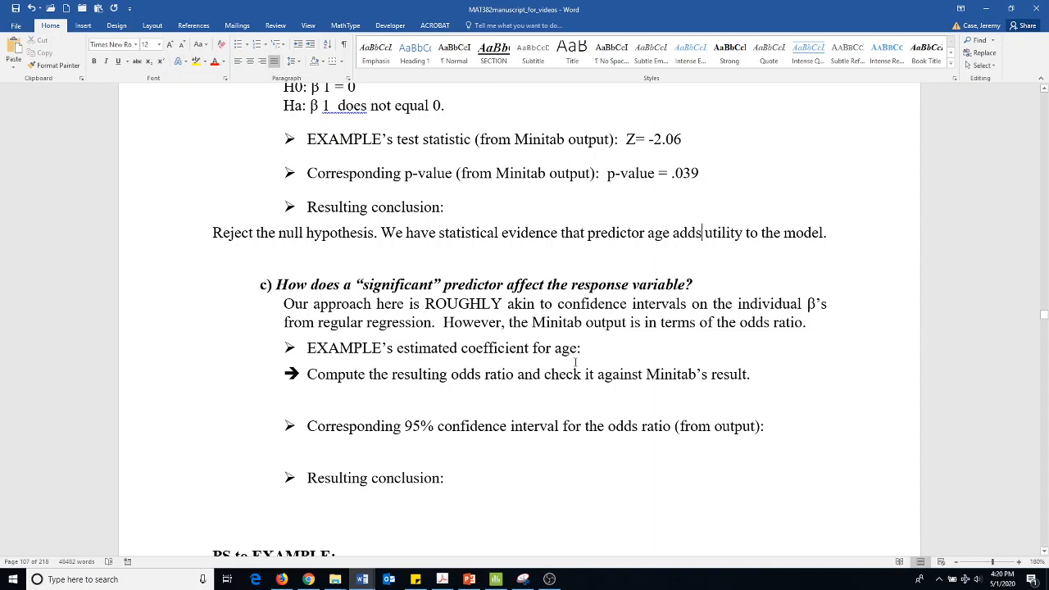
{"action": "mouse_move", "coordinate": [428, 399]}
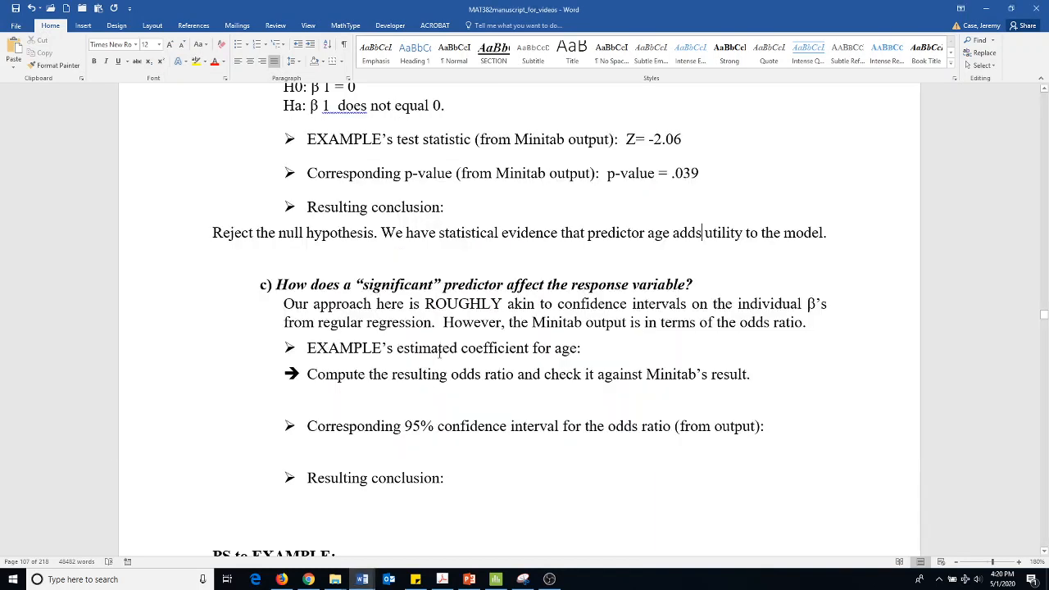
{"action": "mouse_move", "coordinate": [608, 395]}
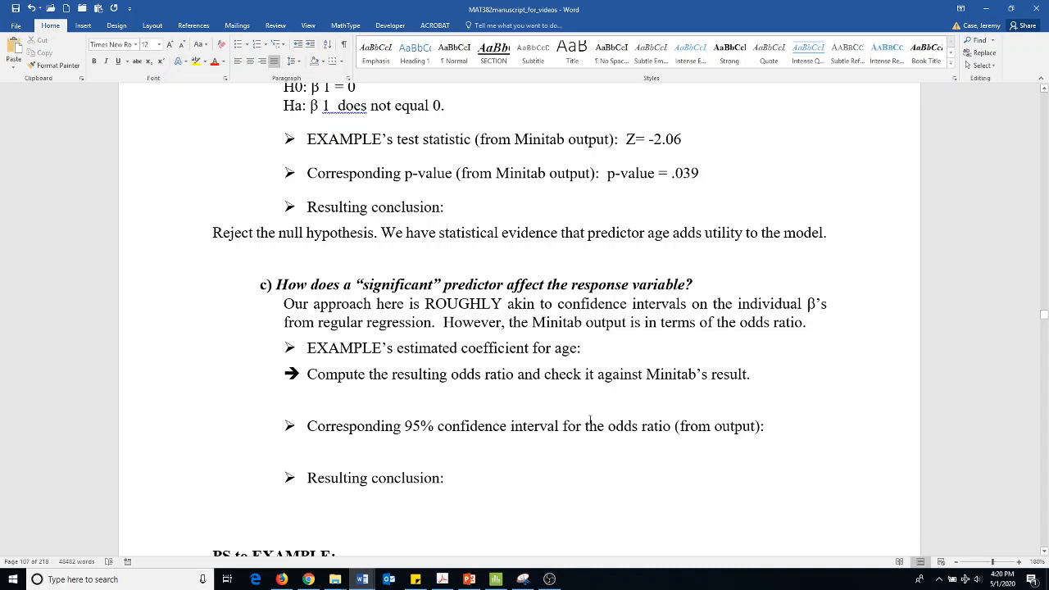
{"action": "scroll", "scroll_direction": "down", "scroll_amount": 3}
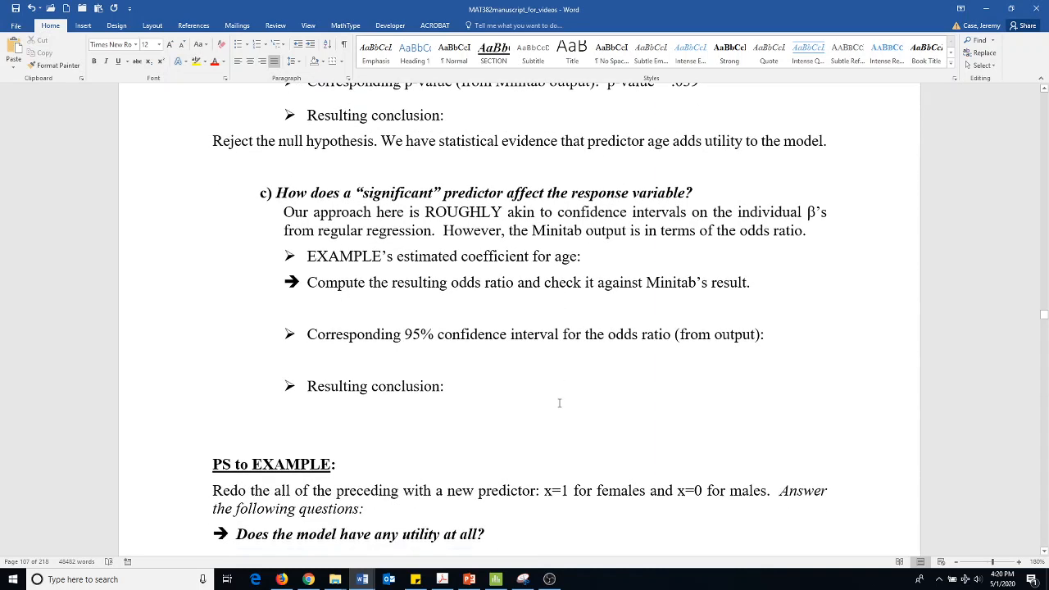
{"action": "left_click", "coordinate": [702, 140]}
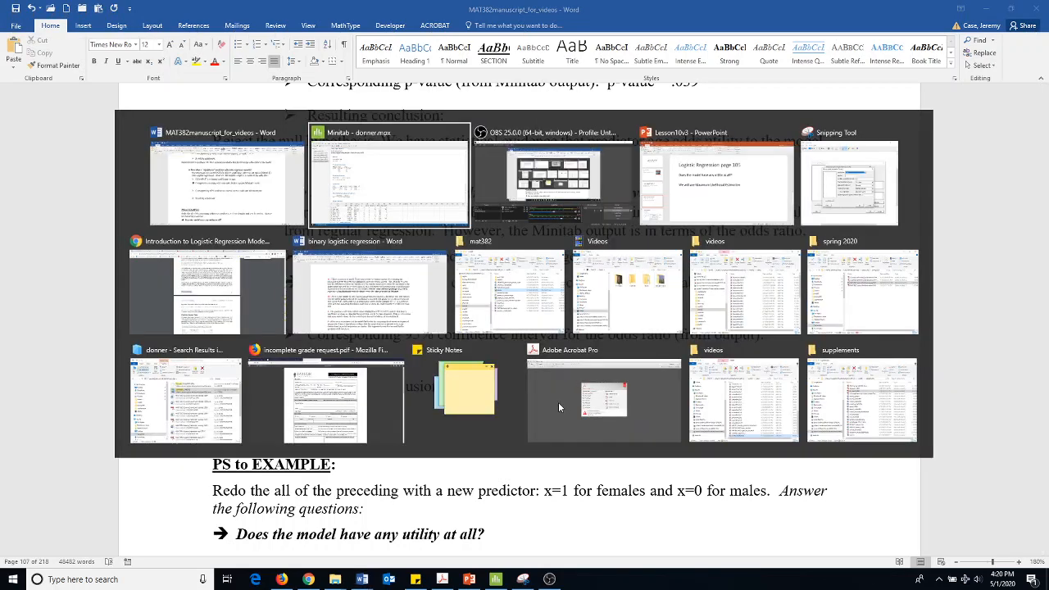
{"action": "left_click", "coordinate": [387, 174]}
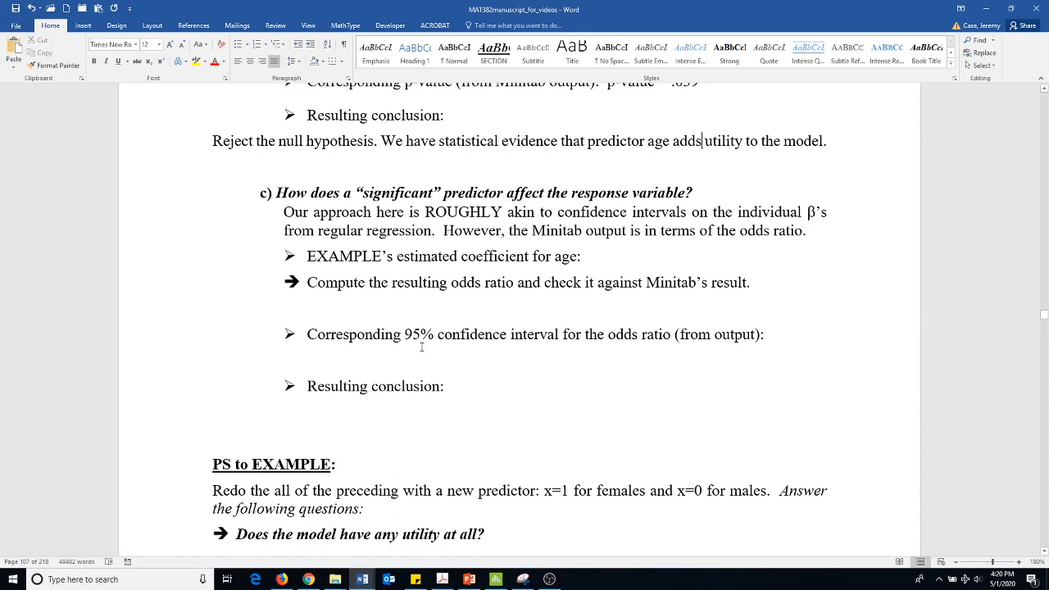
{"action": "scroll", "scroll_direction": "down", "scroll_amount": 3}
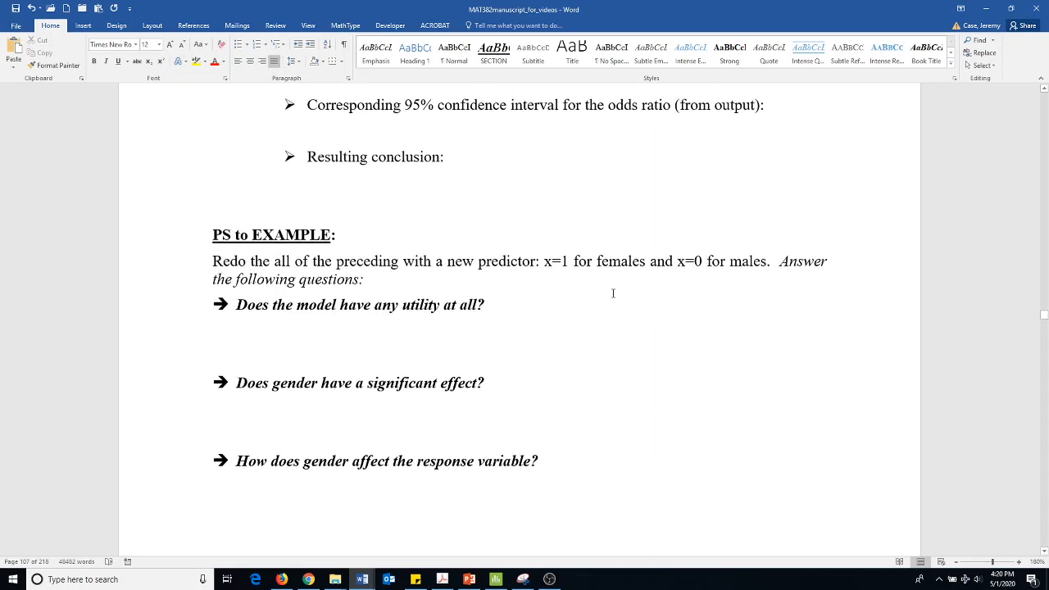
{"action": "mouse_move", "coordinate": [508, 315]}
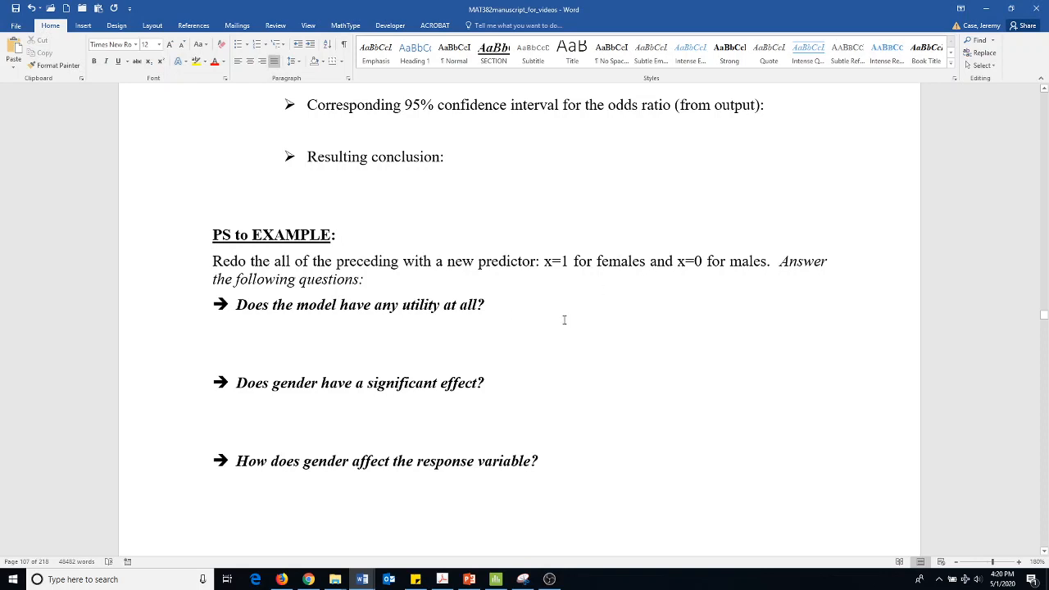
- Bring the Minitab project with the STATUS versus AGE regression output back in front
{"action": "left_click", "coordinate": [228, 580]}
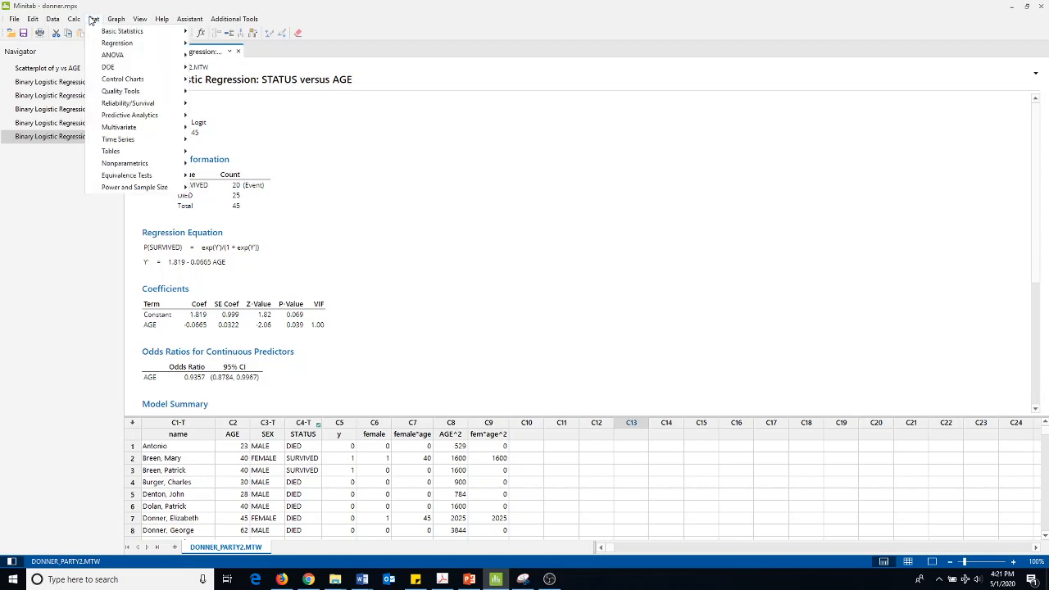
- Reopen Fit Binary Logistic Model via Stat > Regression and clear AGE from Continuous predictors
{"action": "left_click", "coordinate": [118, 42]}
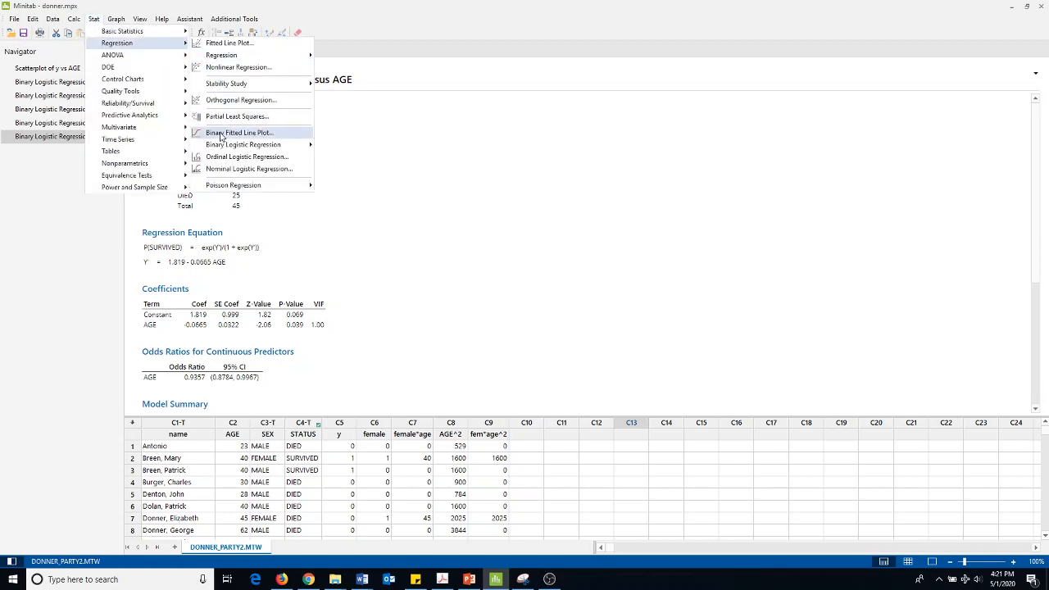
{"action": "left_click", "coordinate": [243, 145]}
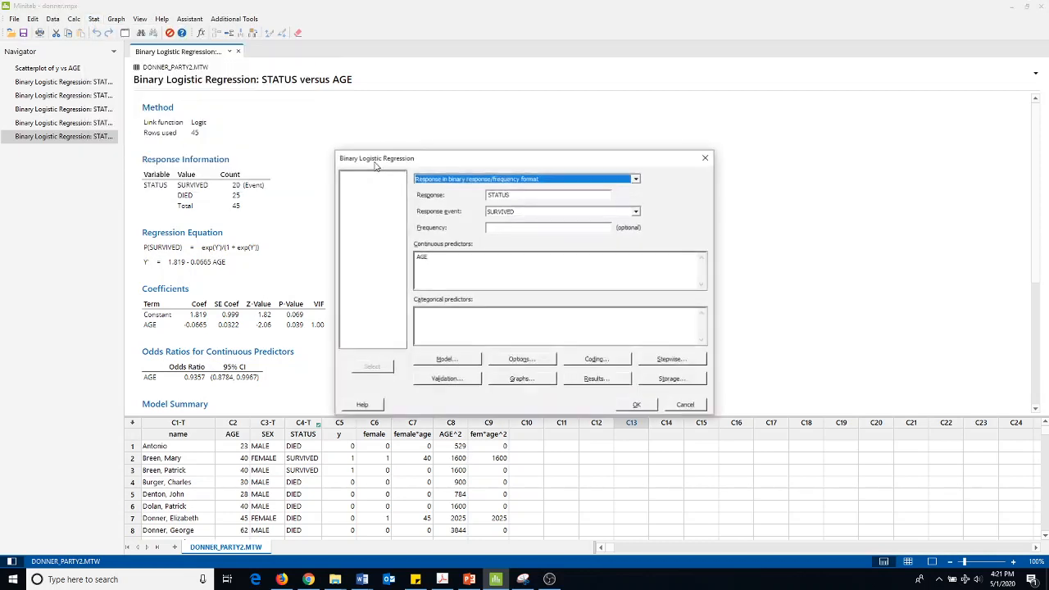
{"action": "left_click", "coordinate": [547, 195]}
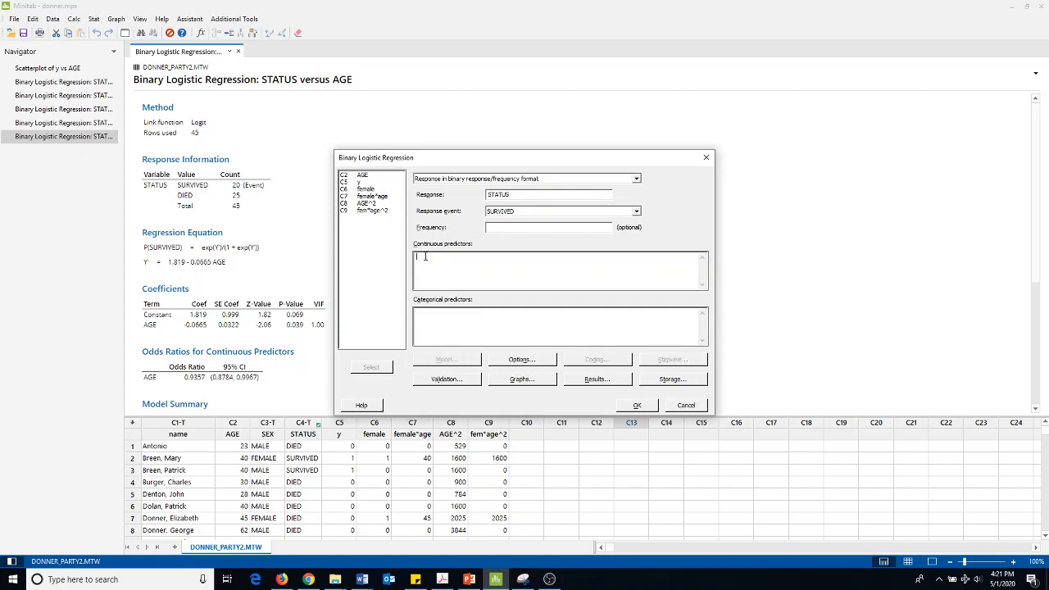
- Run the regression with female as the continuous predictor, options unchanged, and view the coefficients and odds ratio output
{"action": "left_click", "coordinate": [374, 195]}
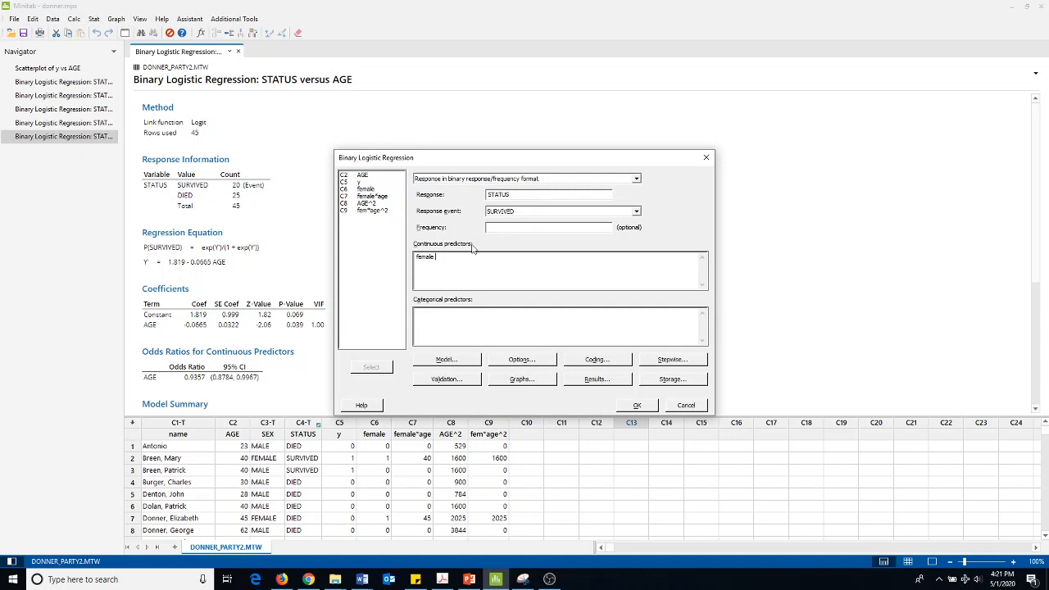
{"action": "left_click", "coordinate": [521, 359]}
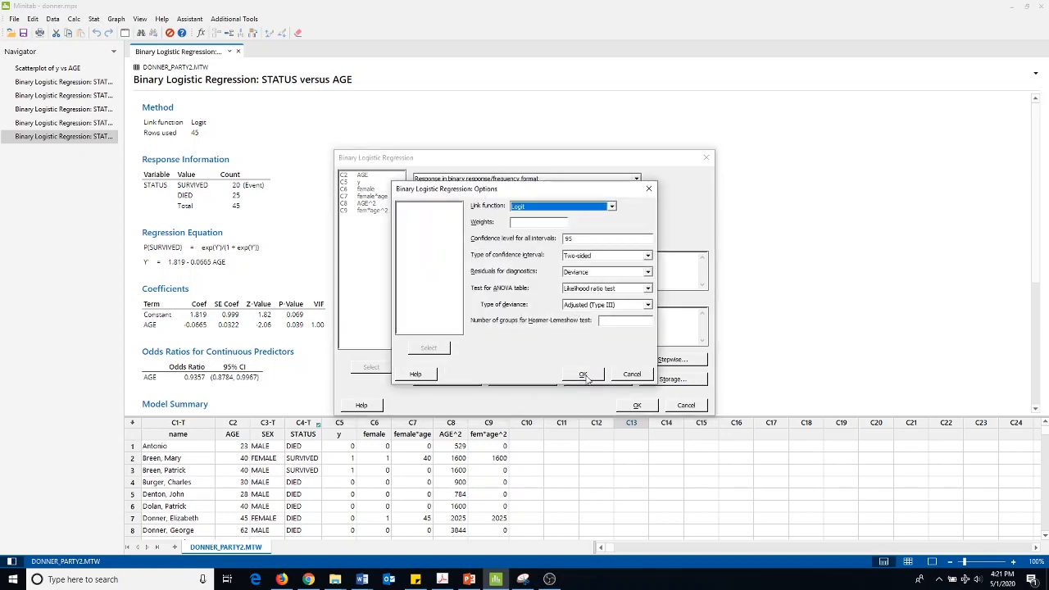
{"action": "left_click", "coordinate": [583, 374]}
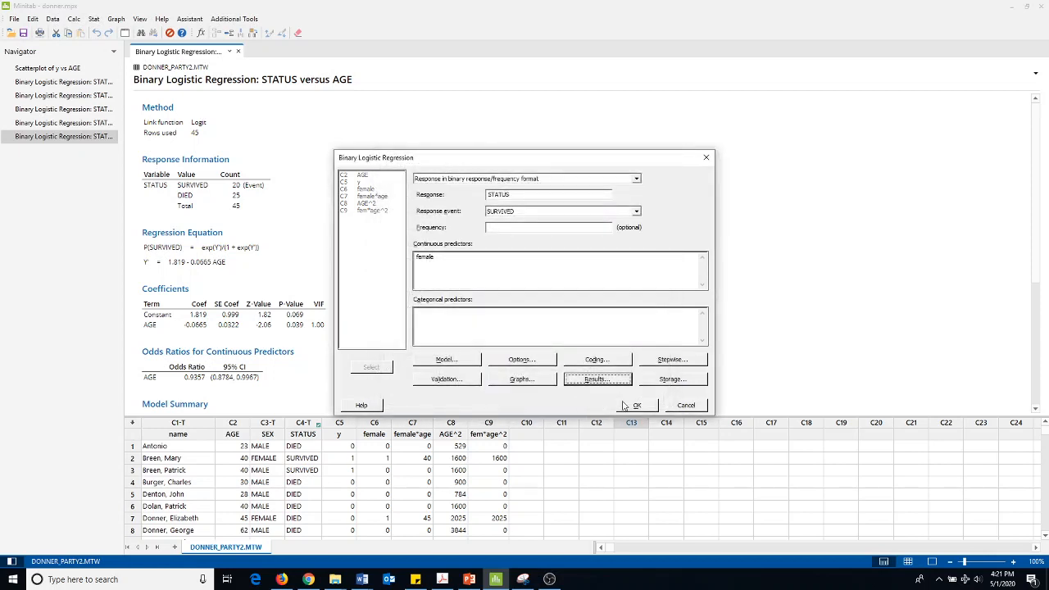
{"action": "left_click", "coordinate": [636, 405]}
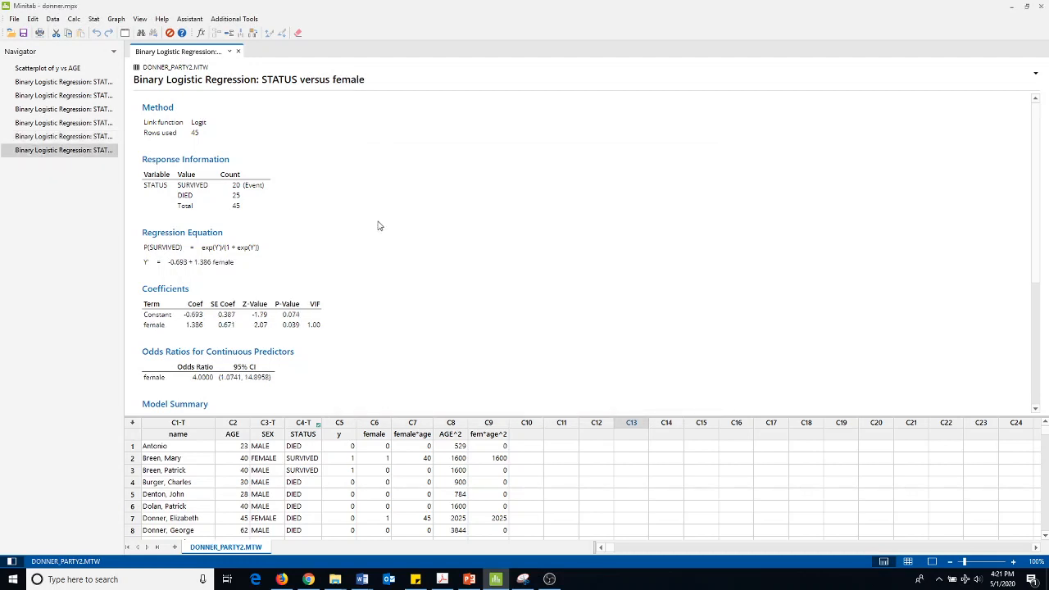
{"action": "scroll", "scroll_direction": "down", "scroll_amount": 3}
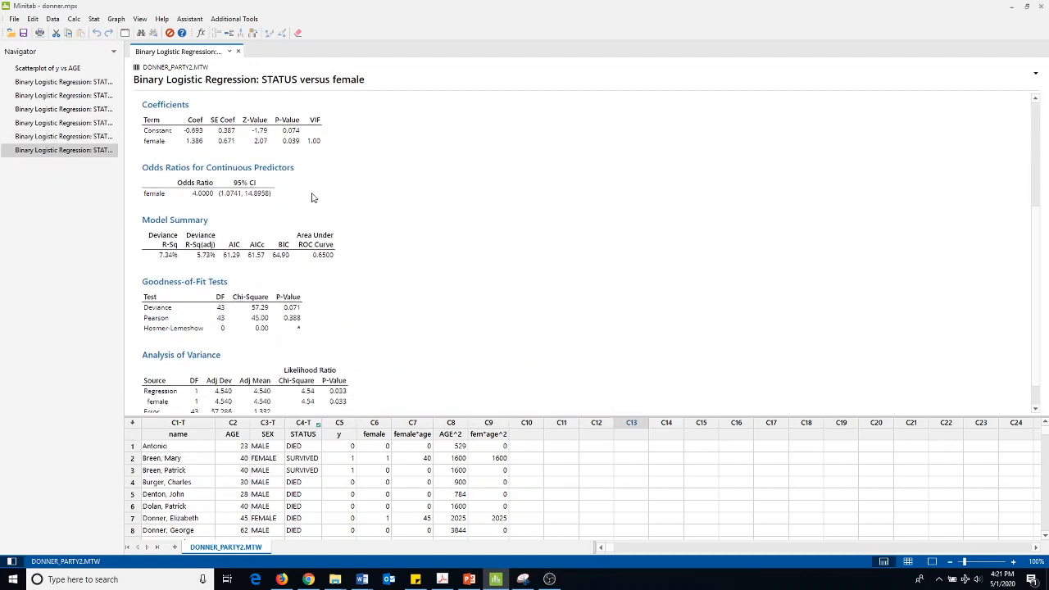